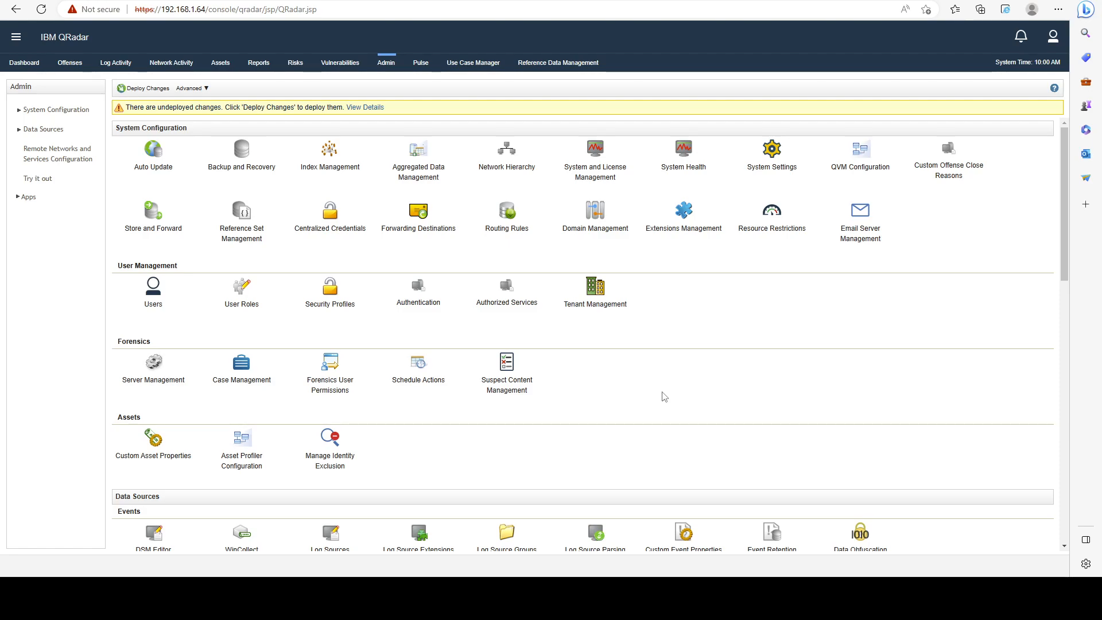
pyautogui.moveTo(571, 397)
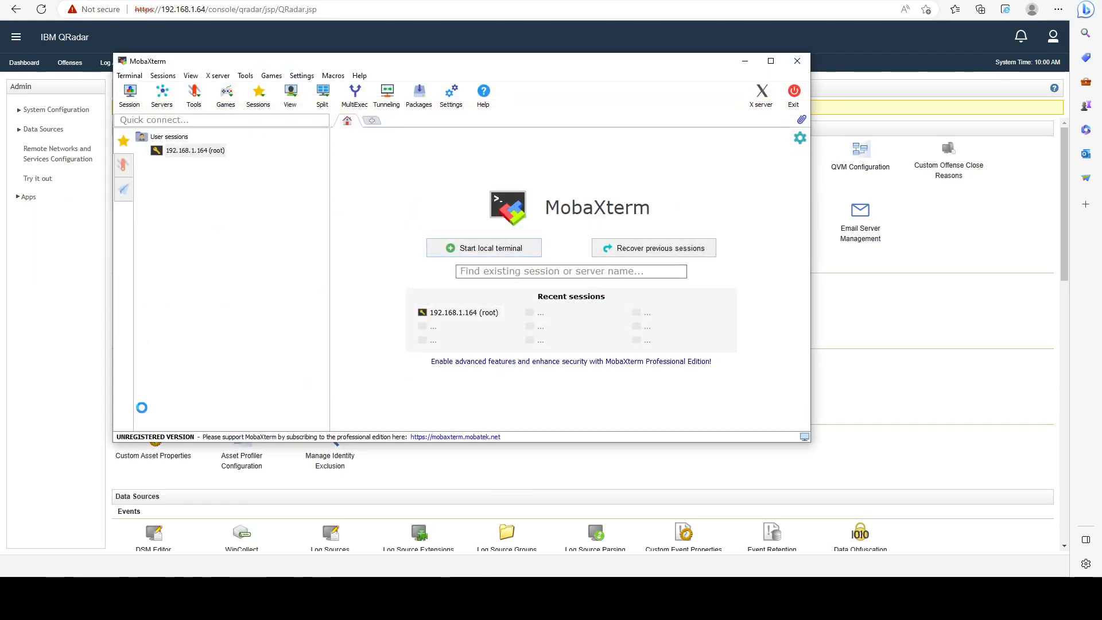
# Step: Log in as root to the QRadar server 192.168.1.164 using the saved session
pyautogui.doubleClick(194, 150)
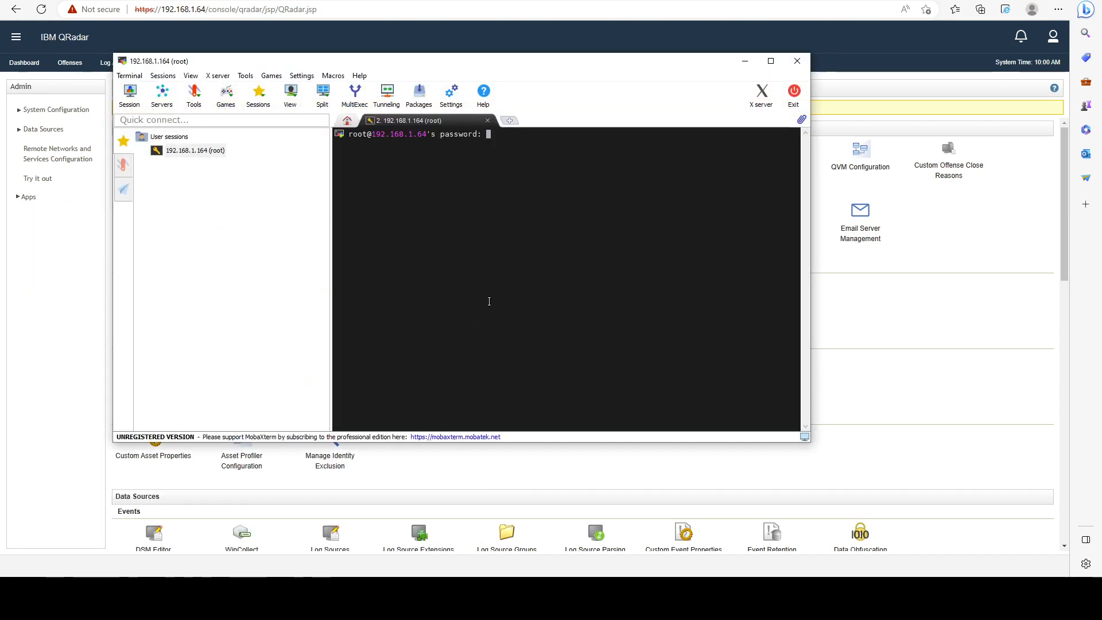
pyautogui.press('Enter')
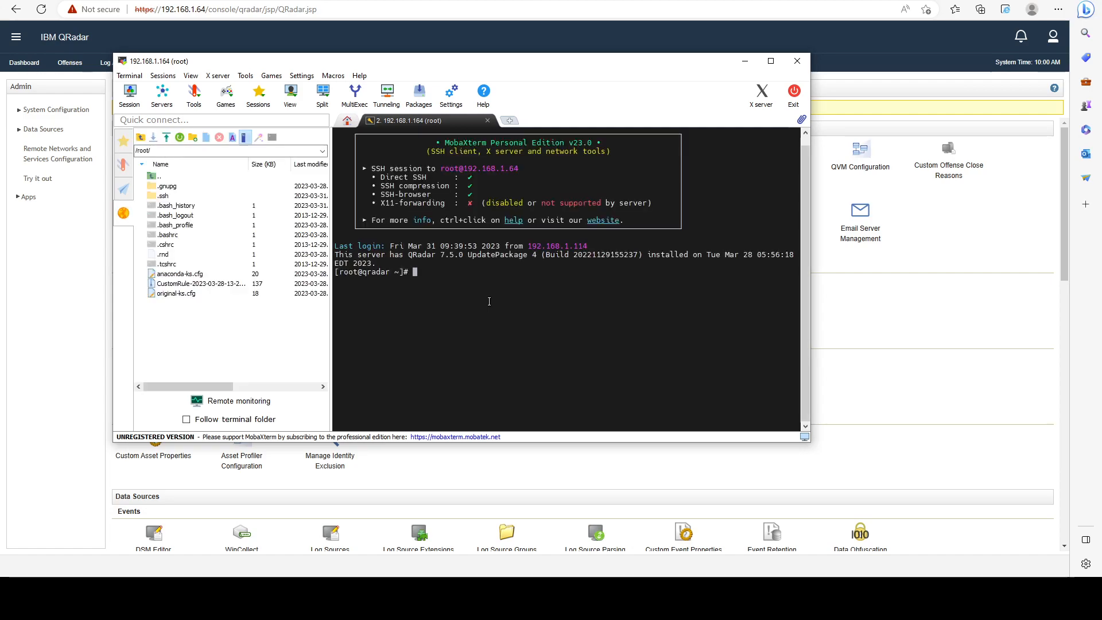
pyautogui.moveTo(779, 80)
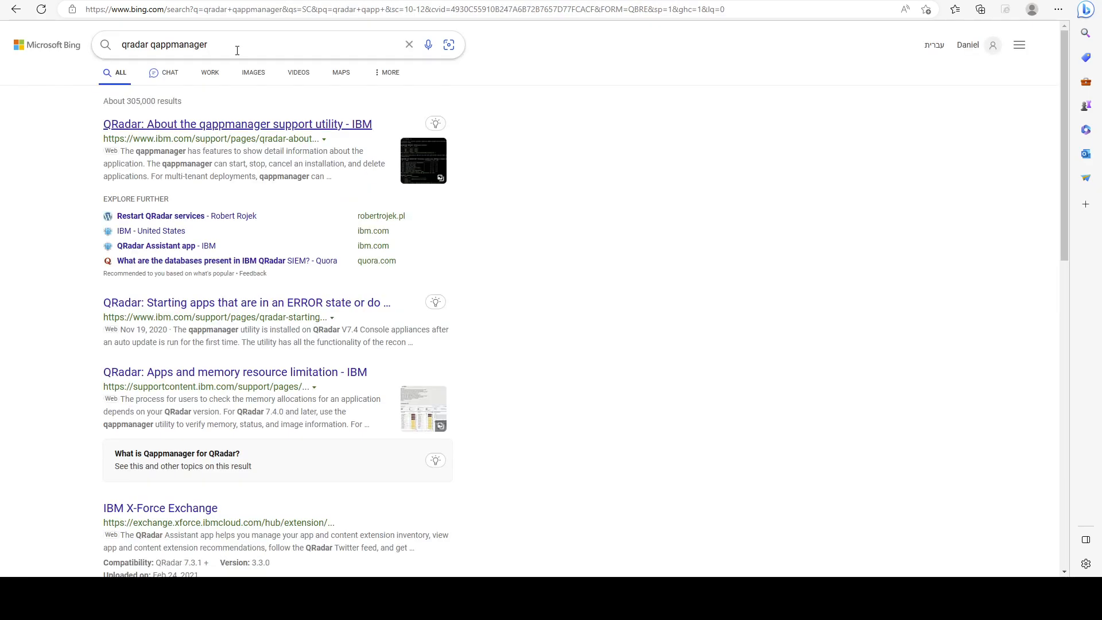
# Step: Open and scroll through IBM's 'QRadar: About the qappmanager support utility' article
pyautogui.click(237, 124)
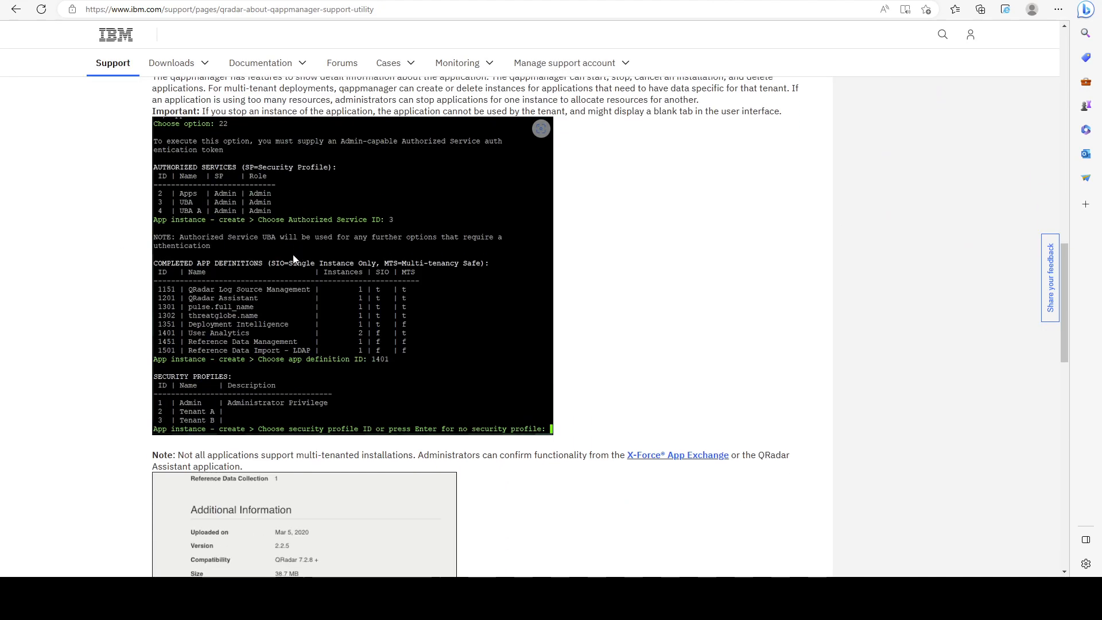
pyautogui.scroll(-3)
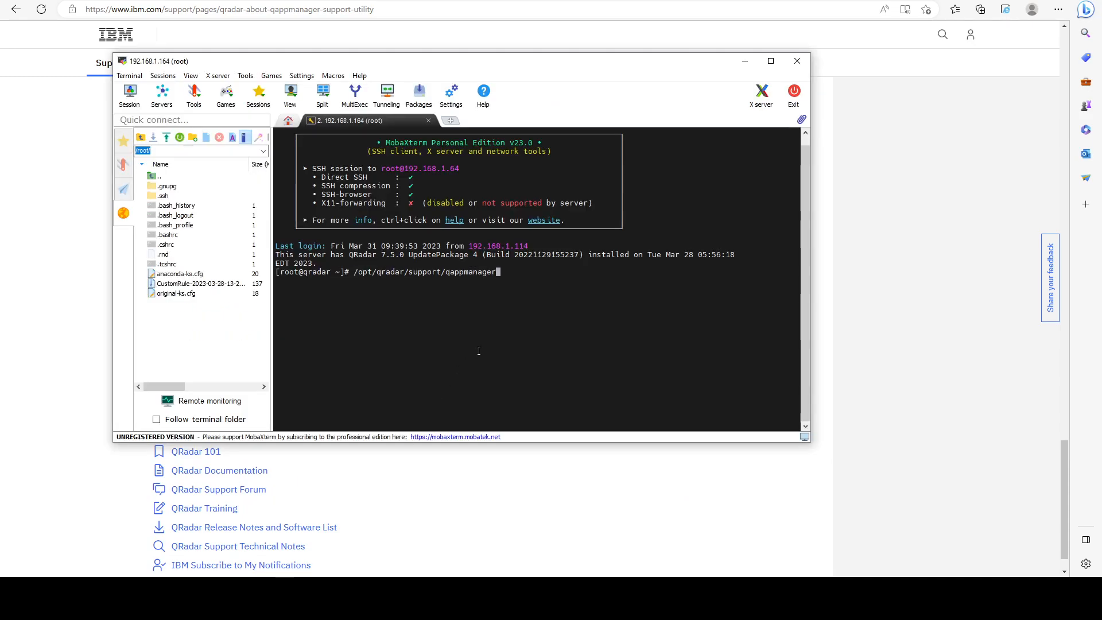
# Step: Maximize MobaXterm and review the qappmanager app table listing Use Case Manager as 1101
pyautogui.click(769, 61)
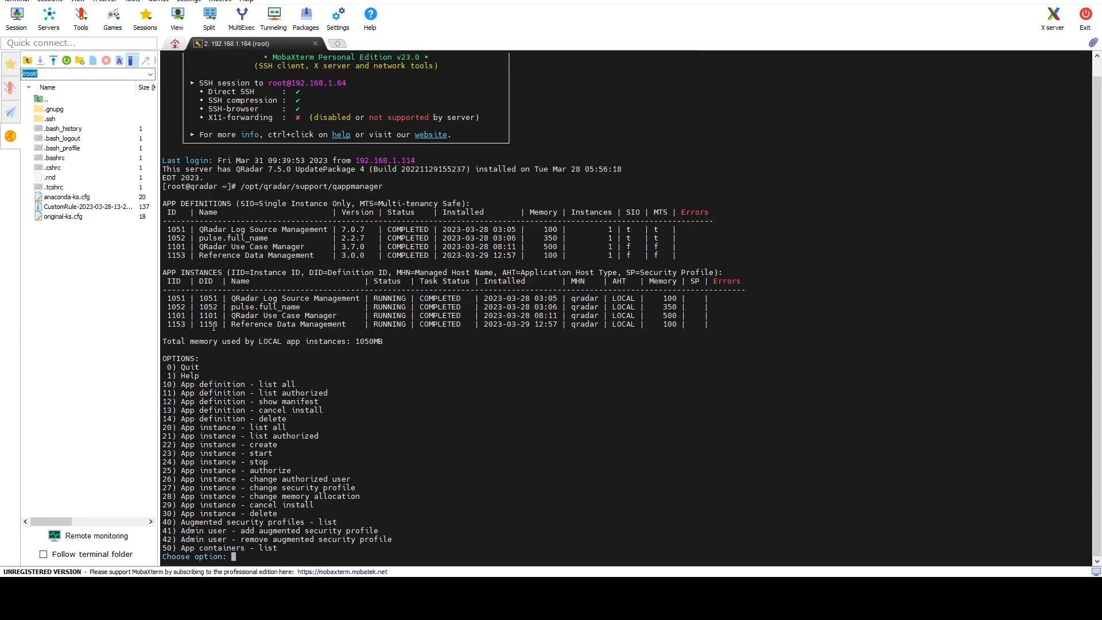
pyautogui.moveTo(325, 336)
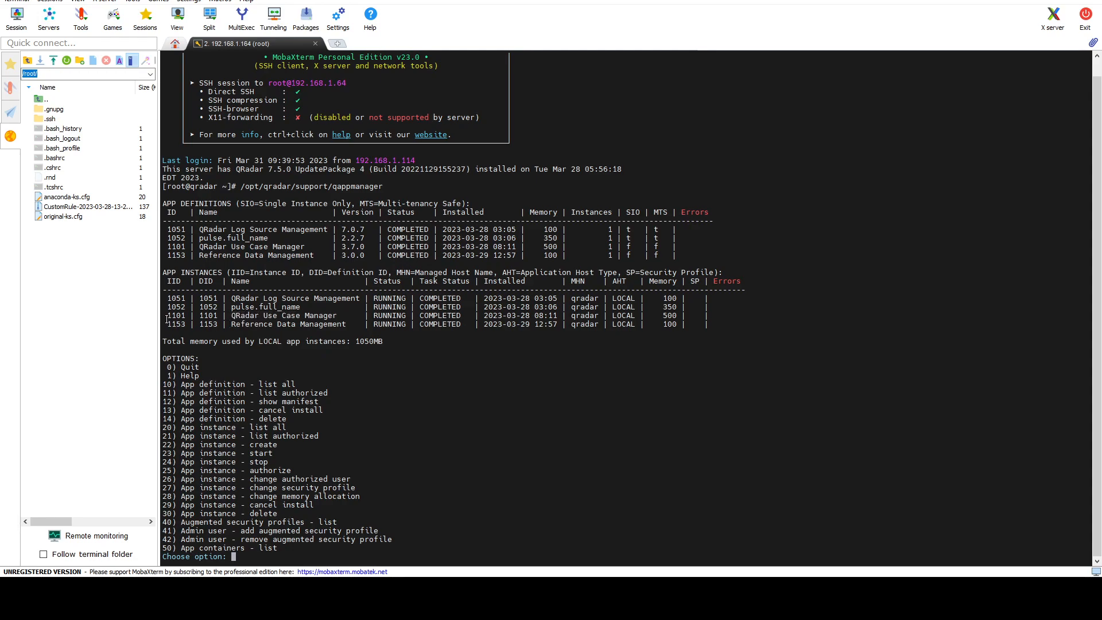
pyautogui.doubleClick(175, 316)
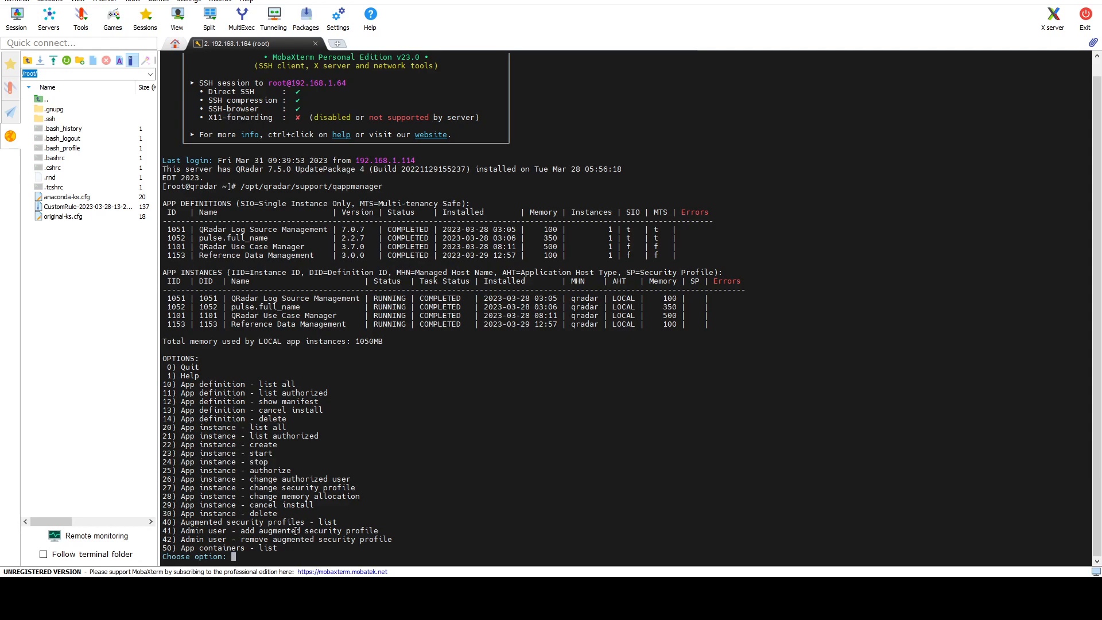
pyautogui.write('24')
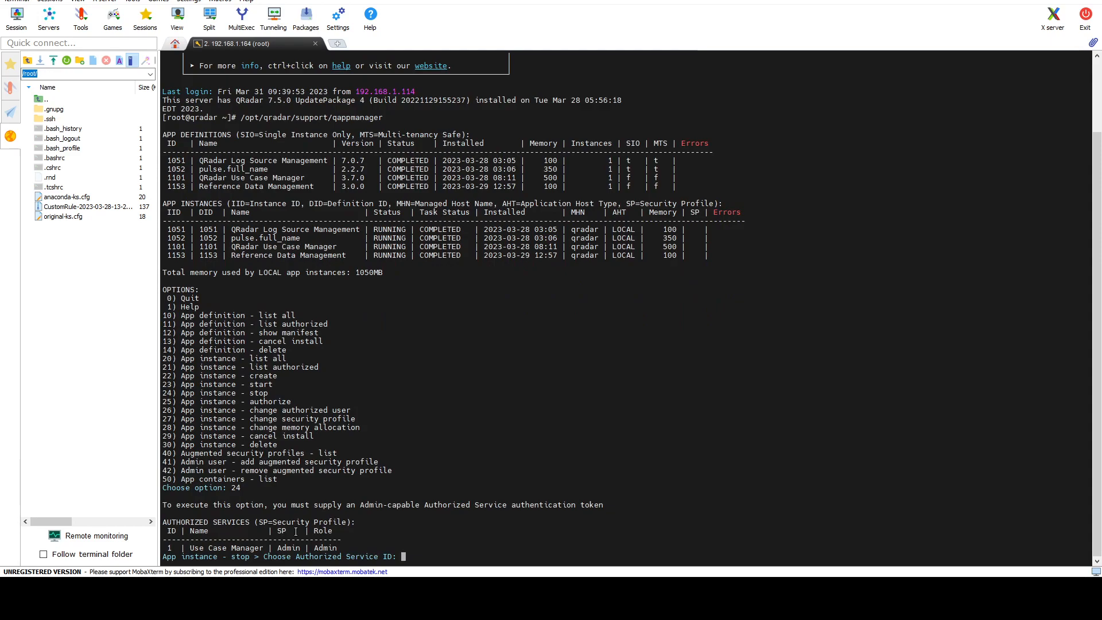
pyautogui.write('1')
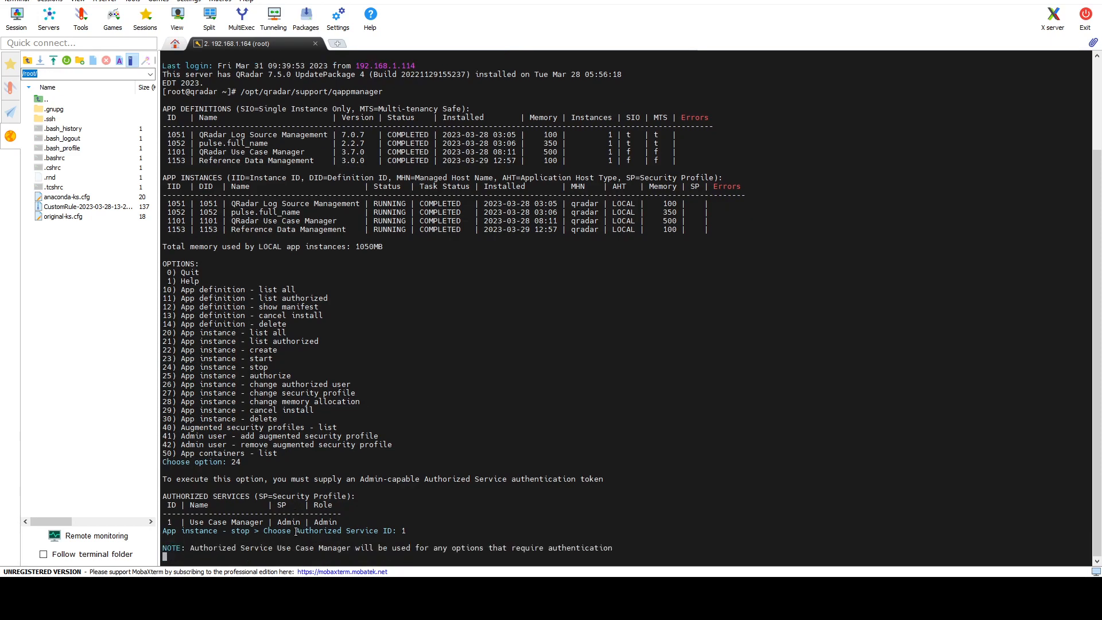
pyautogui.write('1')
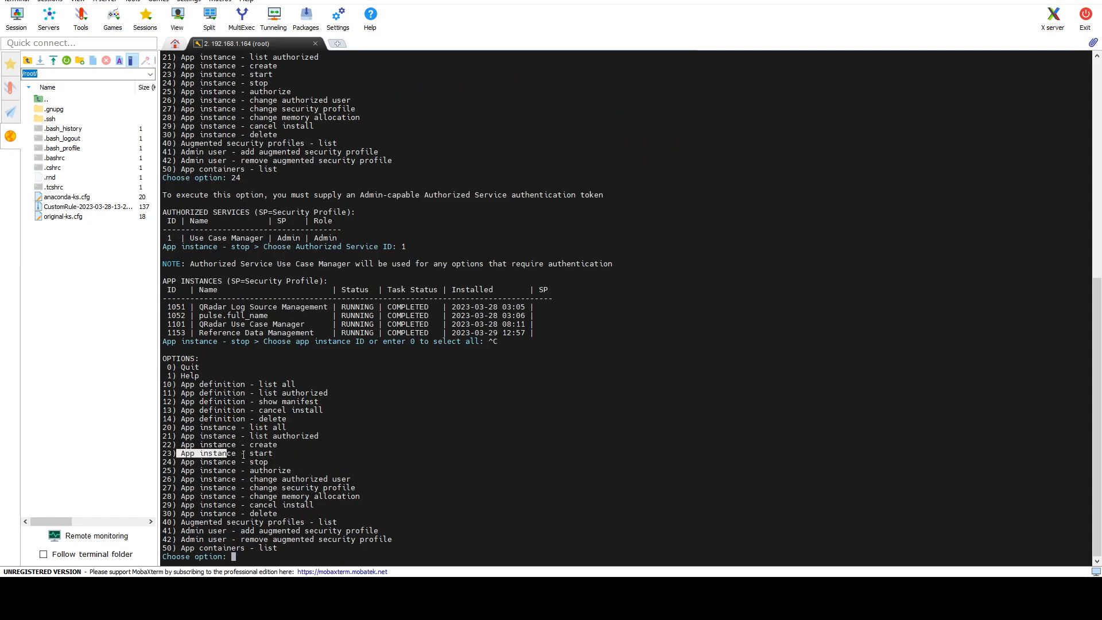
pyautogui.moveTo(299, 520)
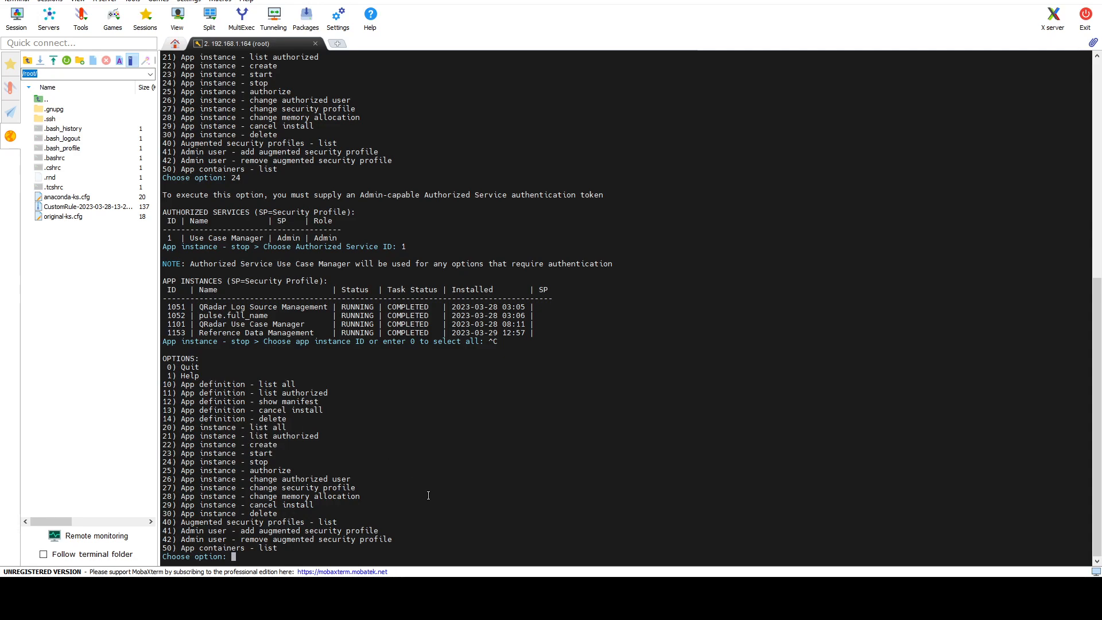
# Step: Quit qappmanager with 0 and enter /opt/qradar/support/recon connect at the root prompt
pyautogui.write('0')
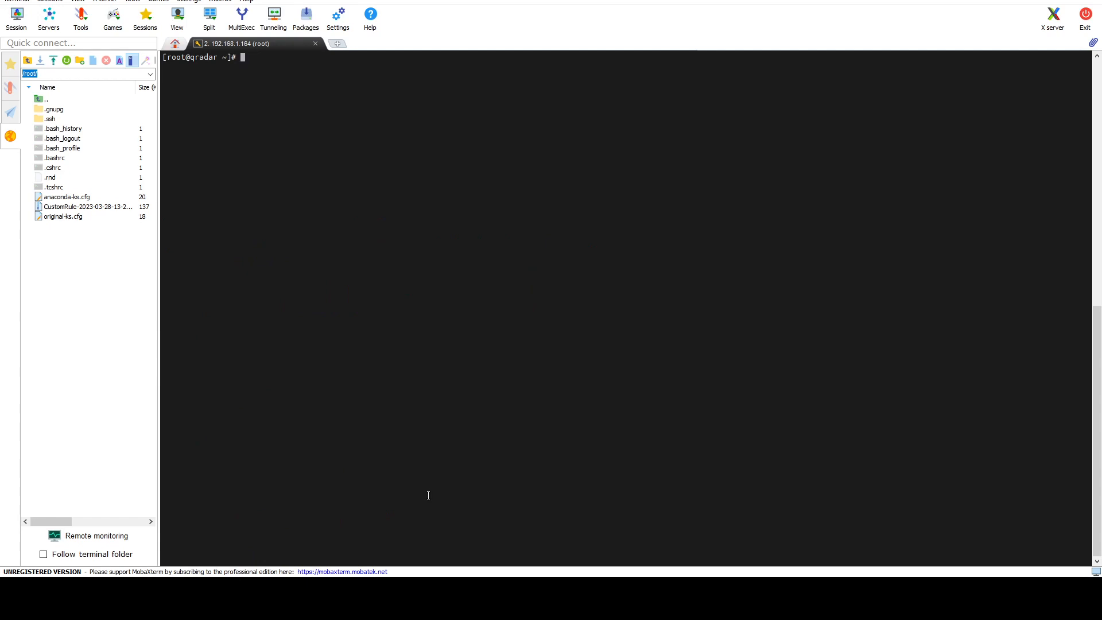
pyautogui.moveTo(408, 464)
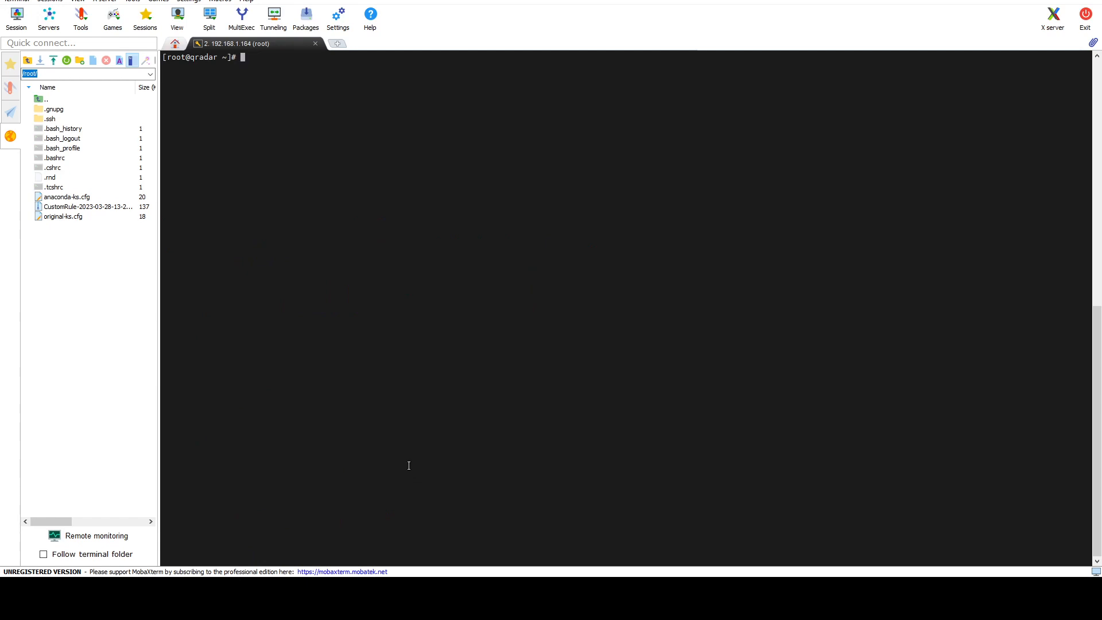
pyautogui.moveTo(392, 447)
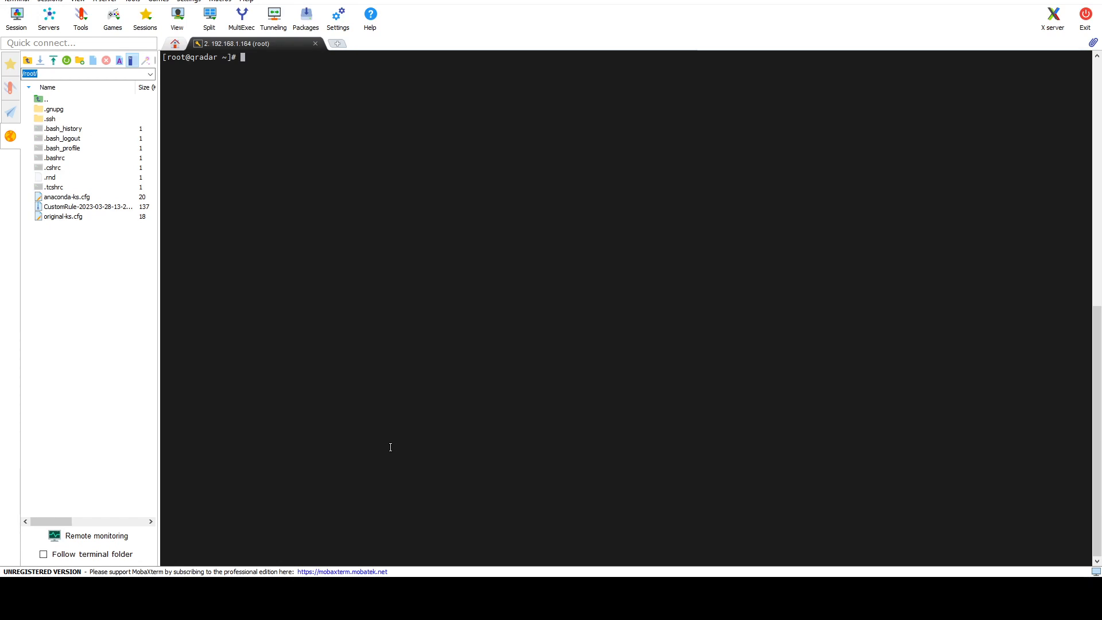
pyautogui.moveTo(384, 447)
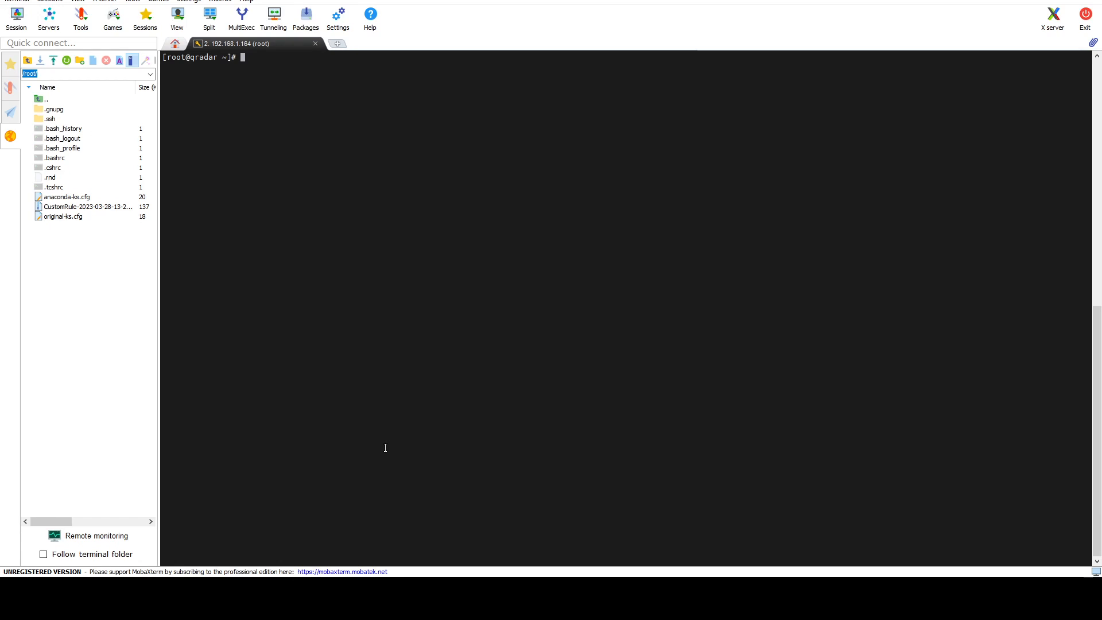
pyautogui.moveTo(384, 447)
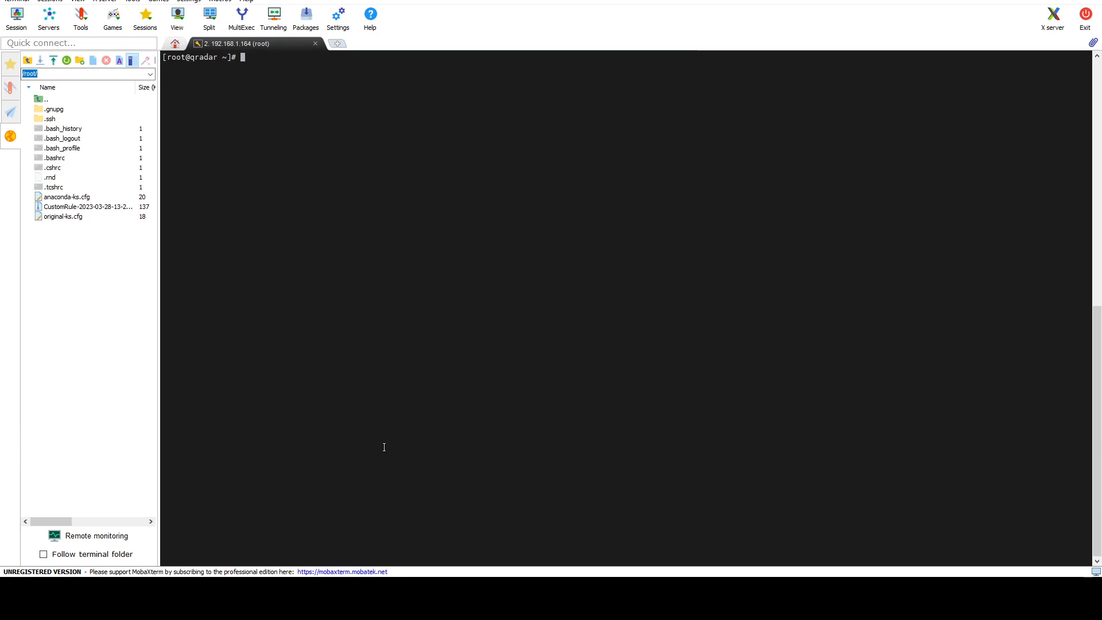
pyautogui.moveTo(384, 447)
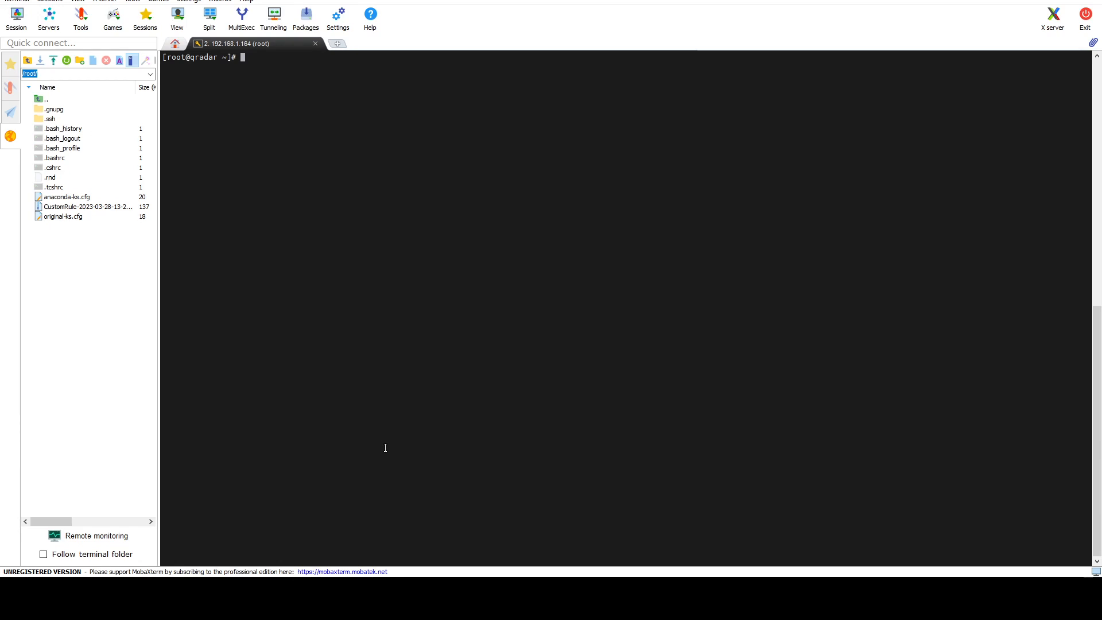
pyautogui.write('1101')
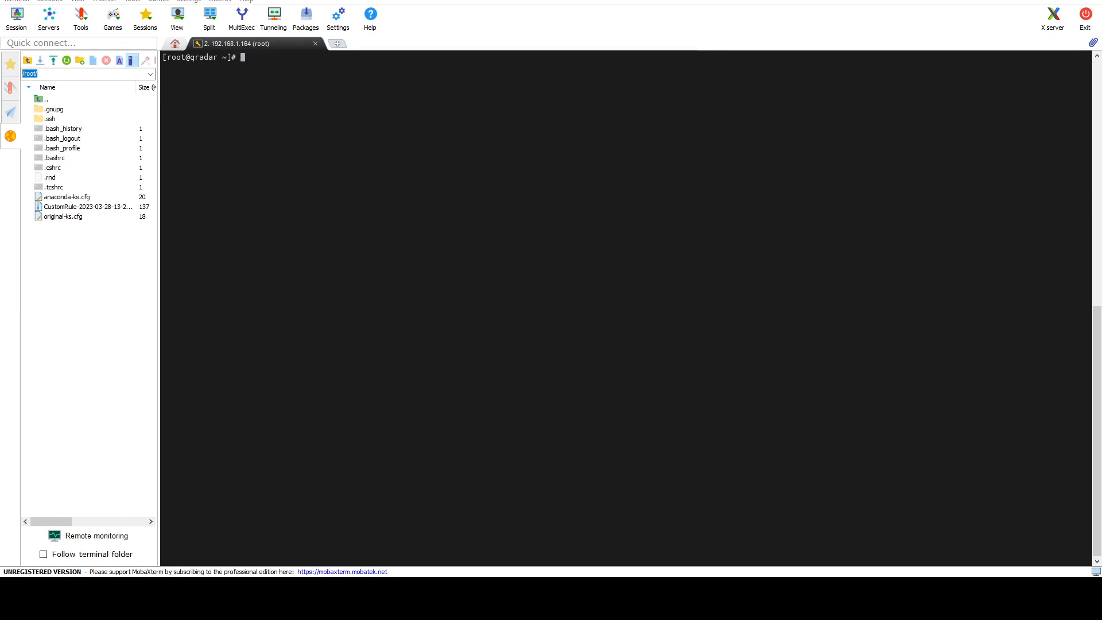
pyautogui.write('/opt/qradar/support/recon connect')
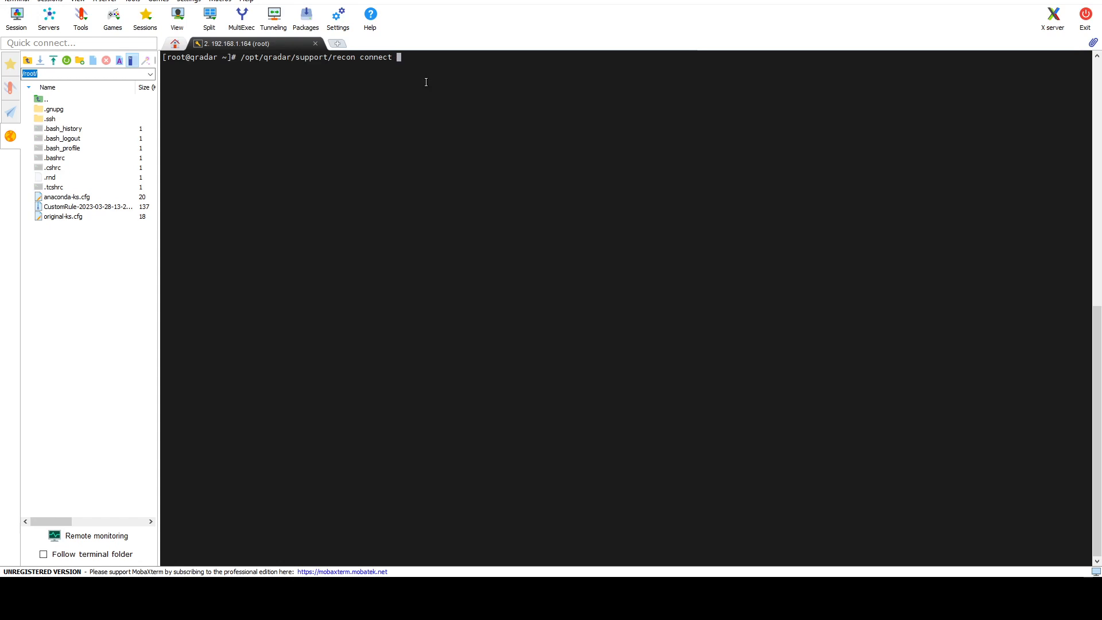
# Step: Run recon connect against instance 1101 to enter the Use Case Manager container shell
pyautogui.write('1101')
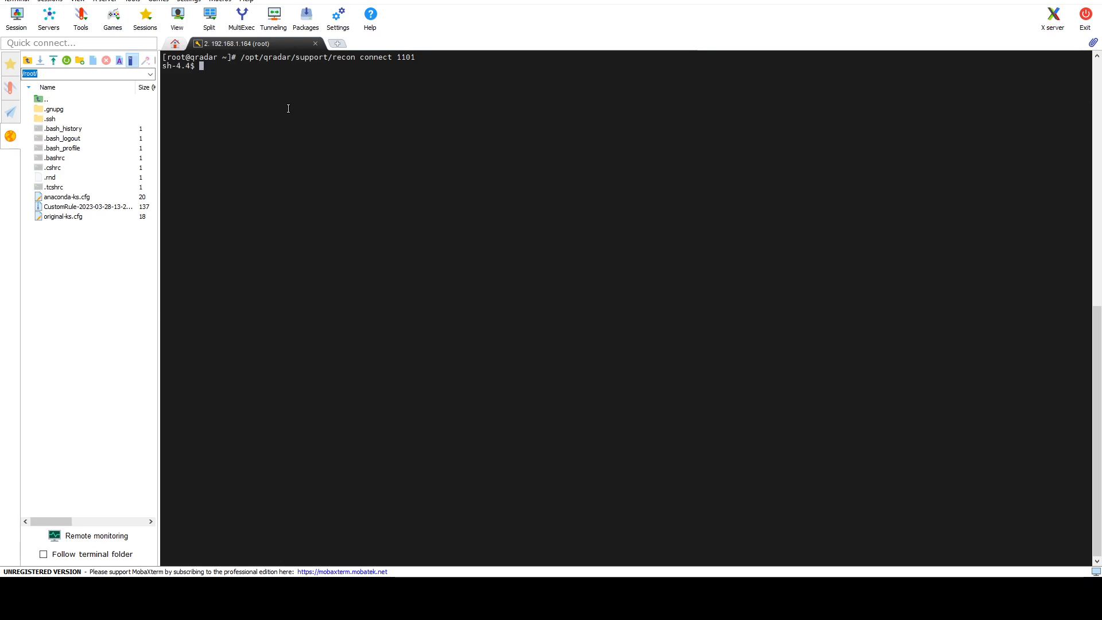
pyautogui.moveTo(287, 113)
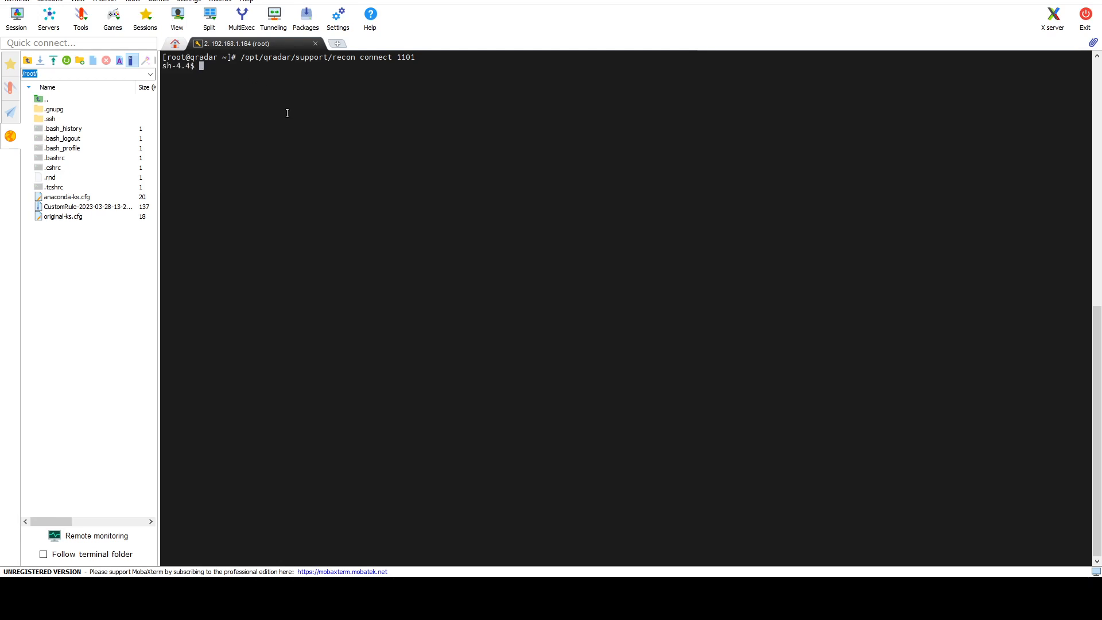
pyautogui.moveTo(398, 81)
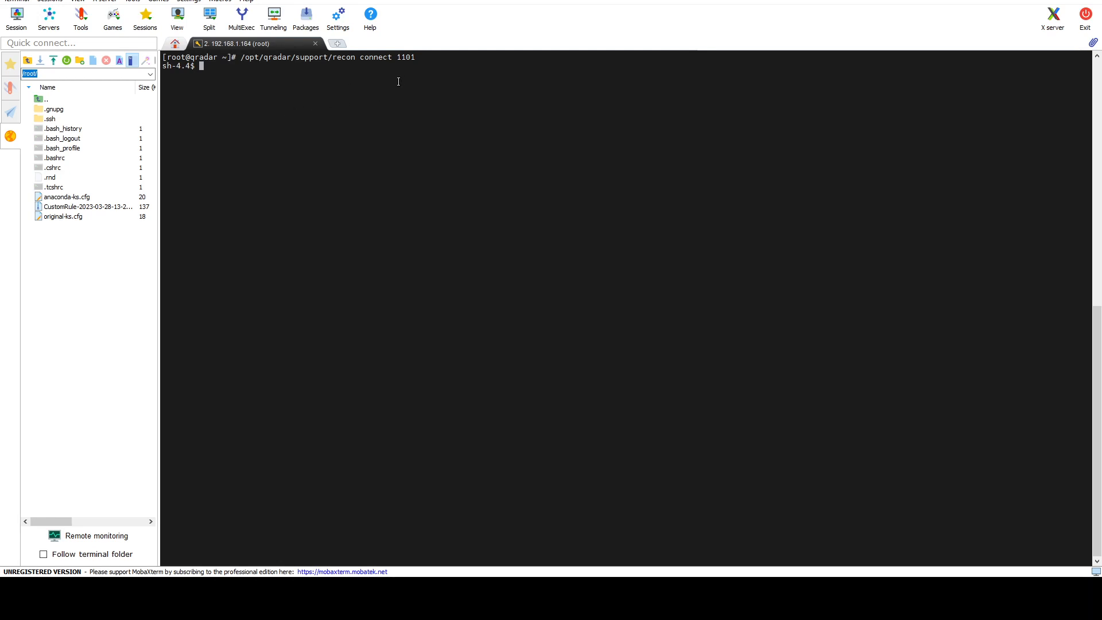
pyautogui.moveTo(366, 91)
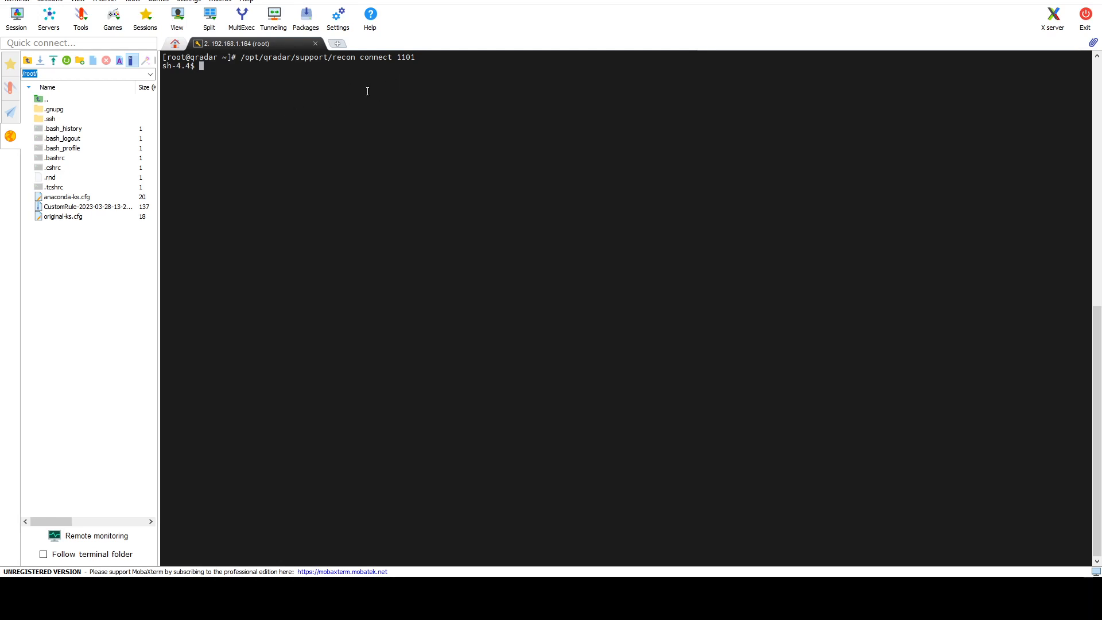
# Step: Change to opt/app-root/store/log and cat app-2023-03-31.log
pyautogui.write('ls')
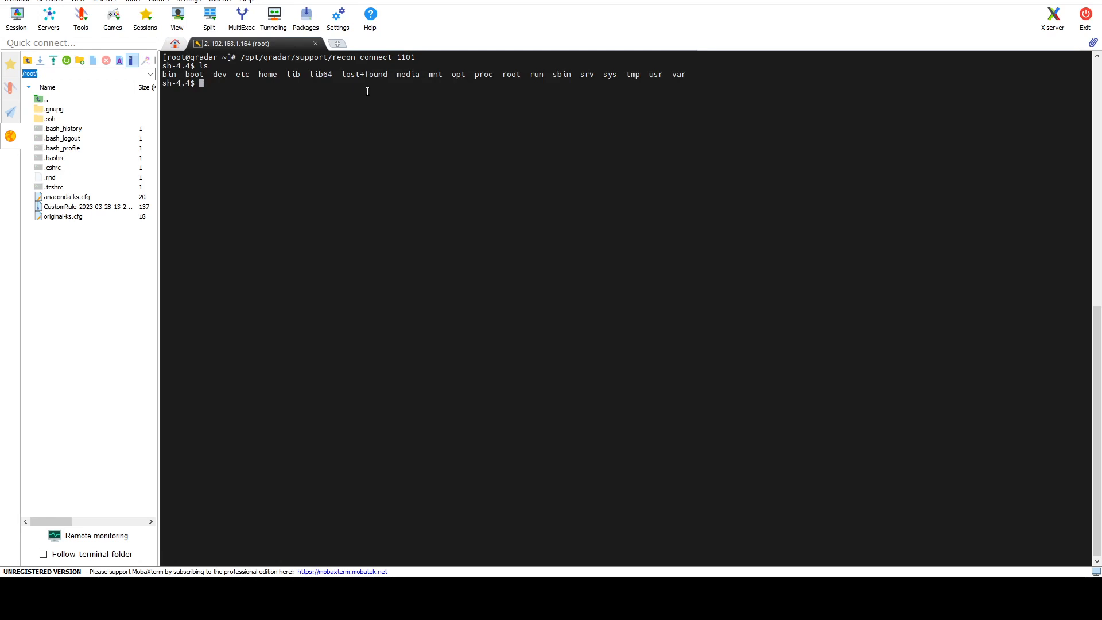
pyautogui.write('cd')
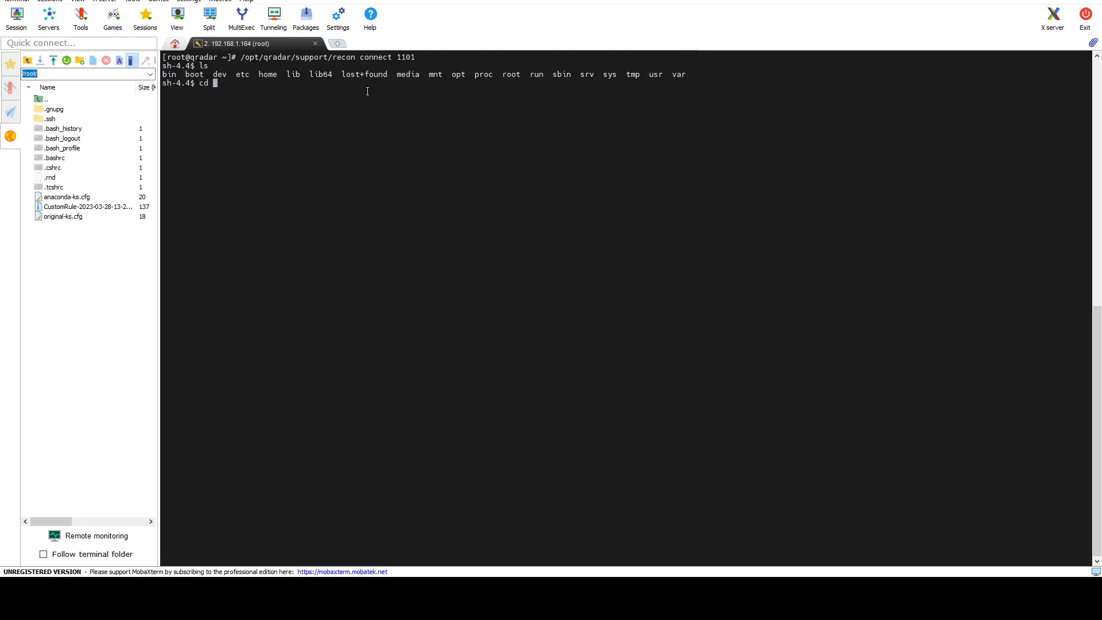
pyautogui.write('opt/')
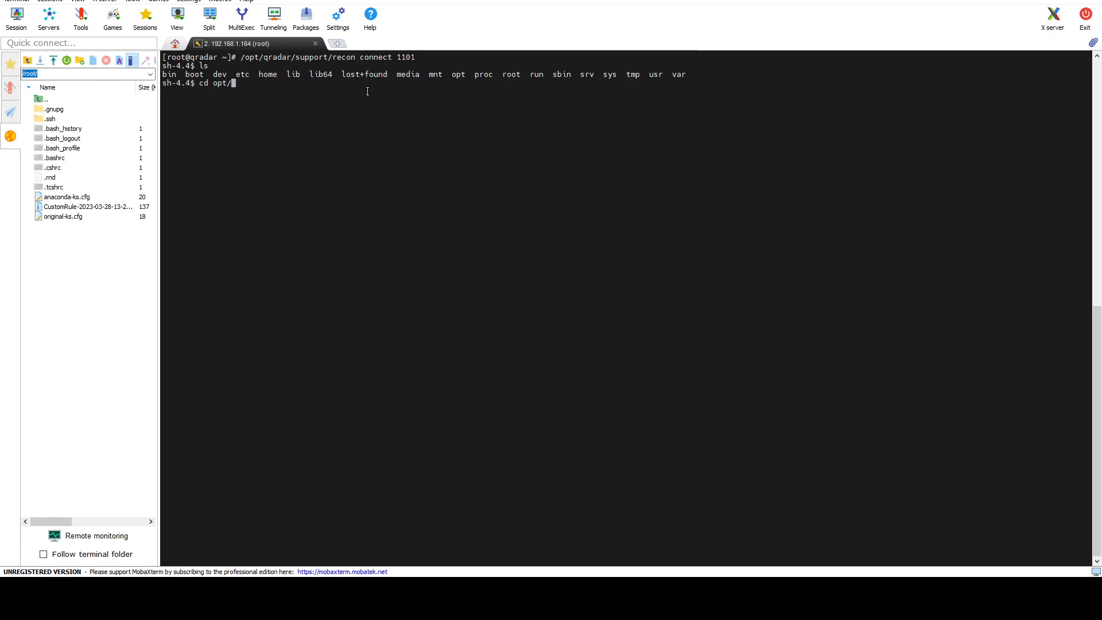
pyautogui.write('app-root/store/')
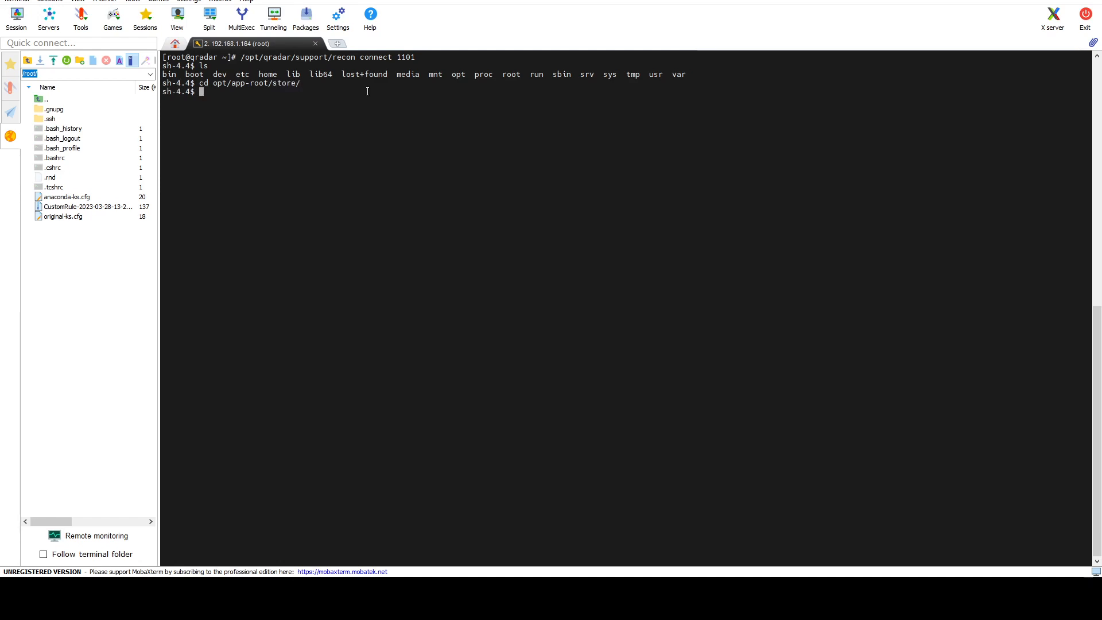
pyautogui.write('ls')
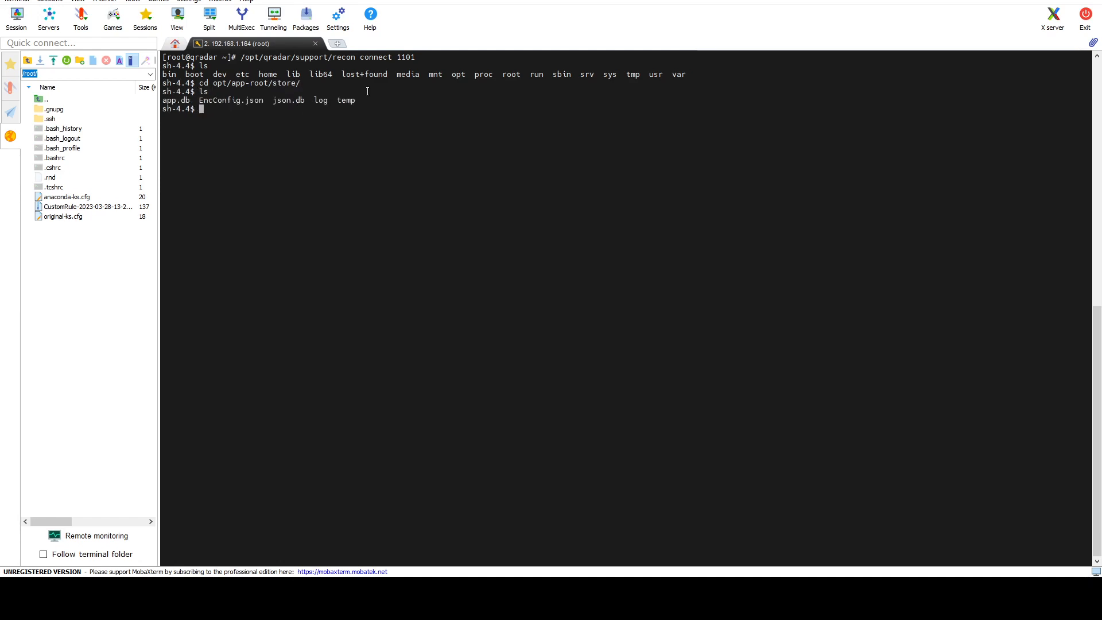
pyautogui.write('cd log')
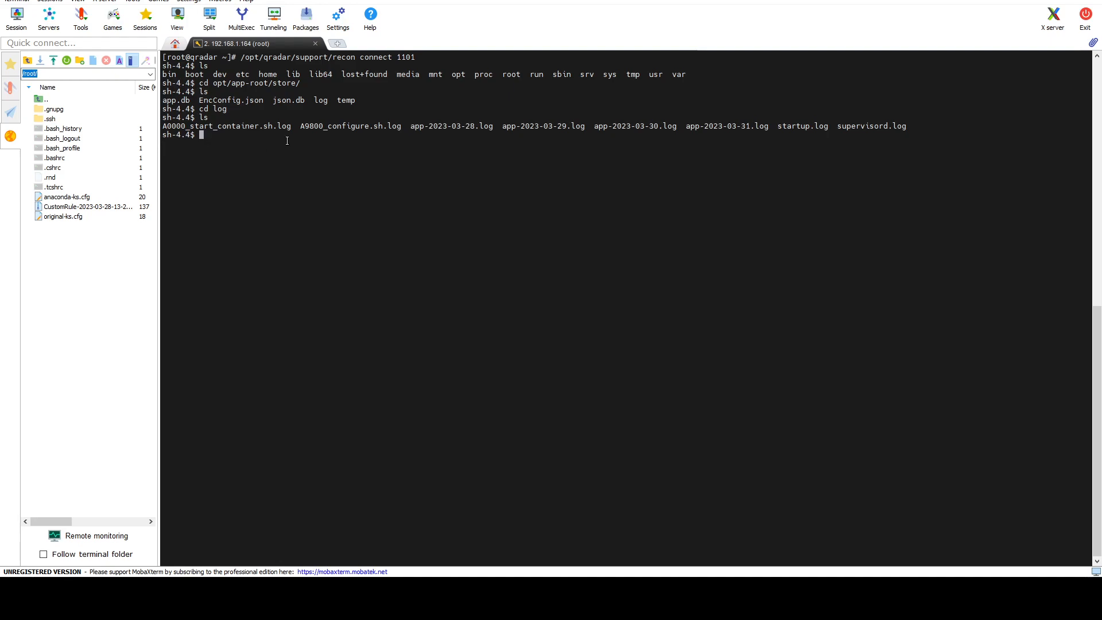
pyautogui.write('c')
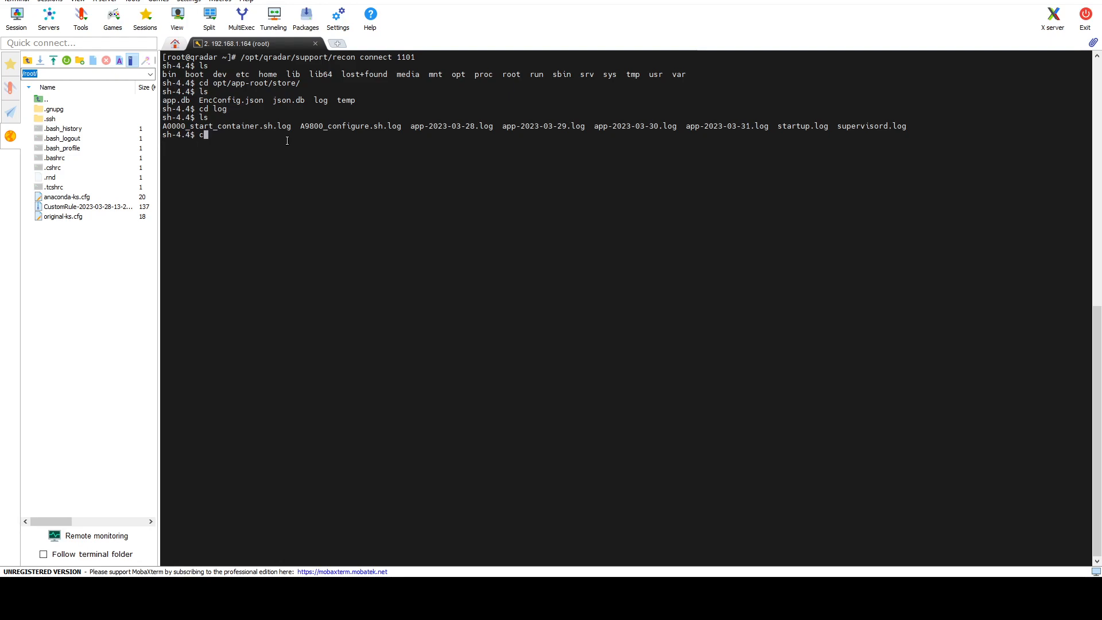
pyautogui.write('at')
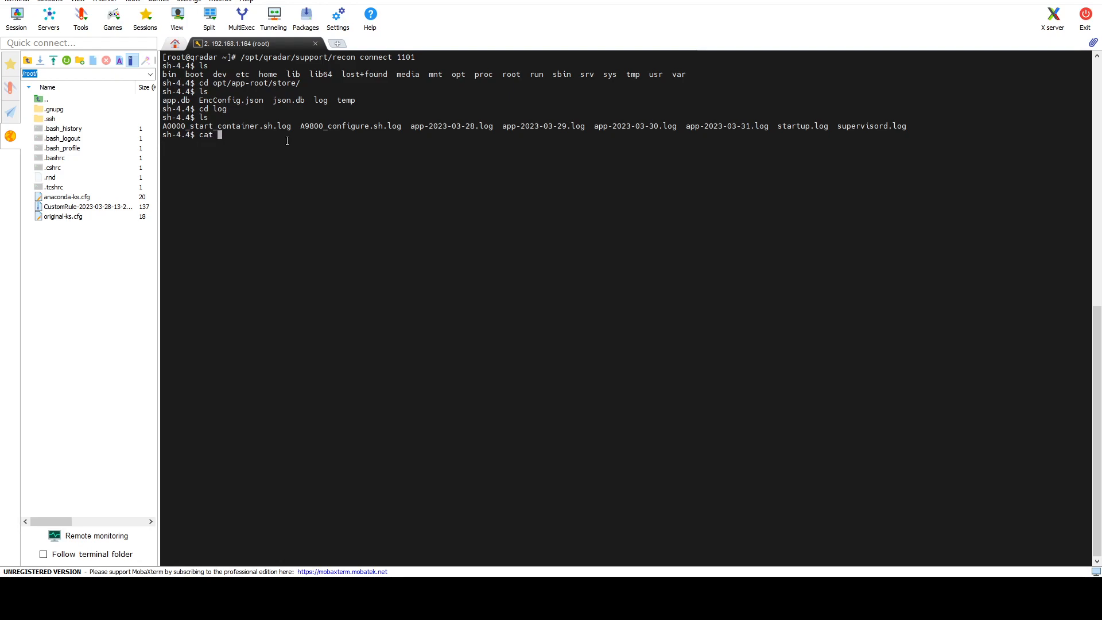
pyautogui.write('app-')
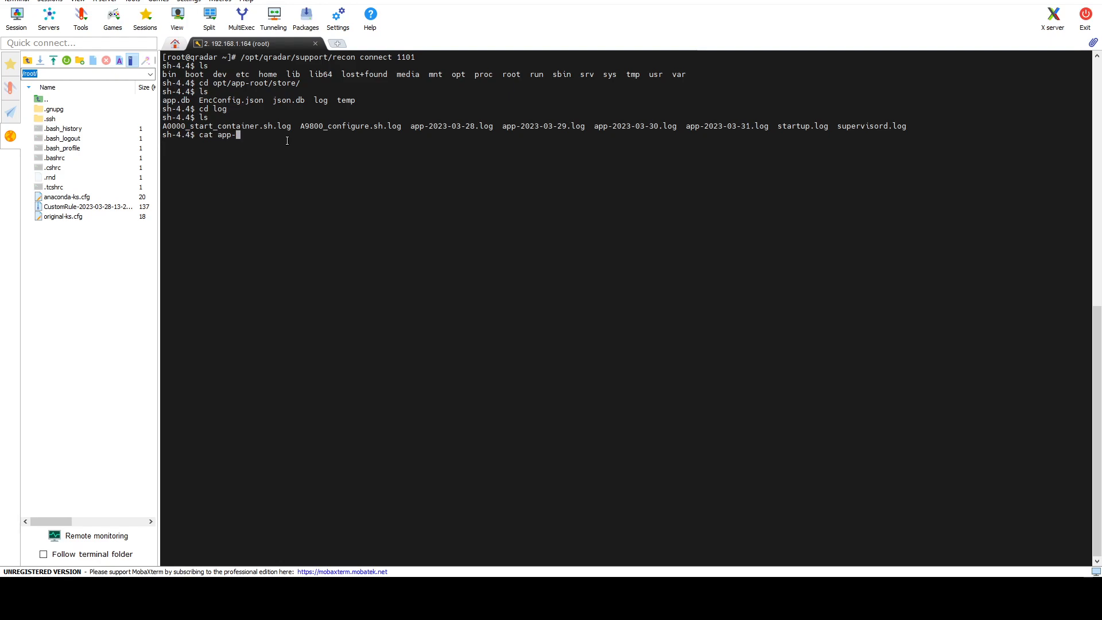
pyautogui.write('2023-03')
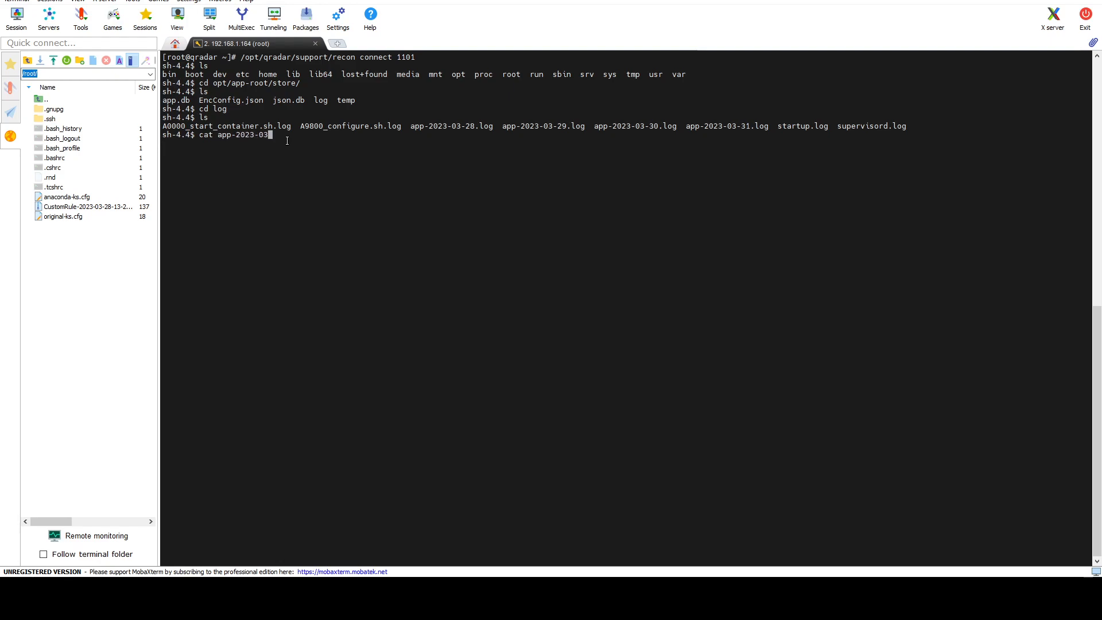
pyautogui.write('-31.log')
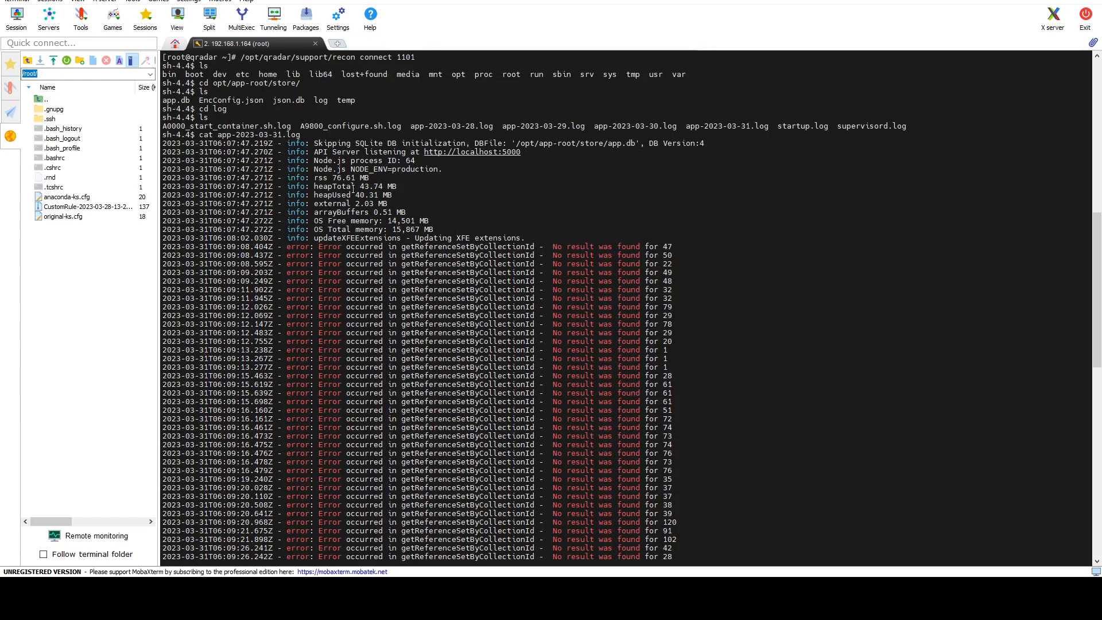
# Step: Scroll through the log's error and info entries, then list the dated log files
pyautogui.scroll(-3)
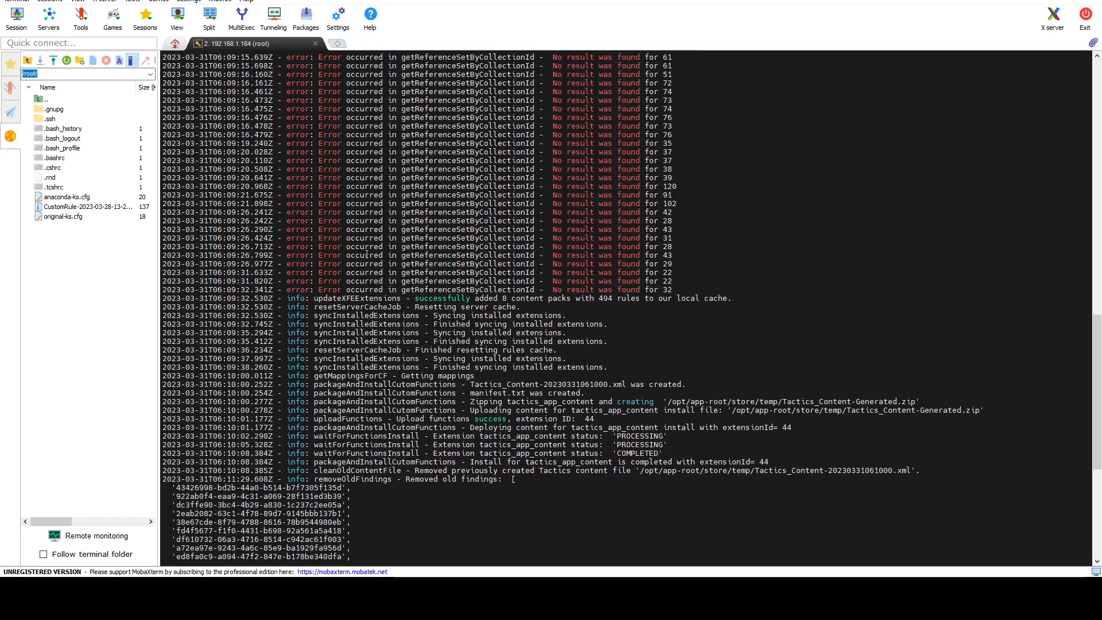
pyautogui.scroll(-3)
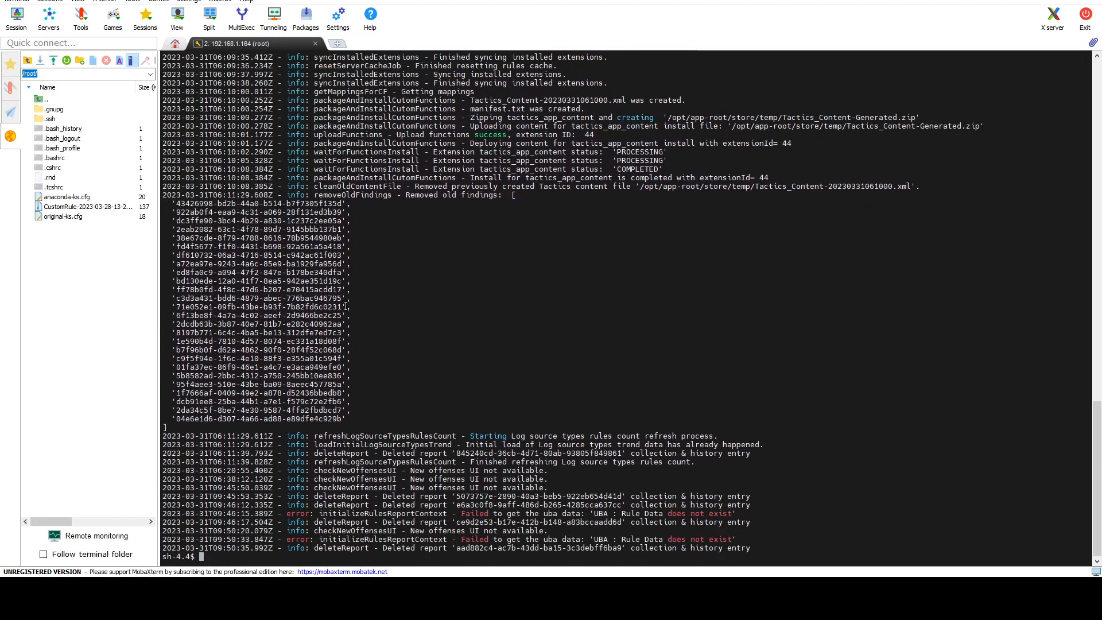
pyautogui.scroll(-3)
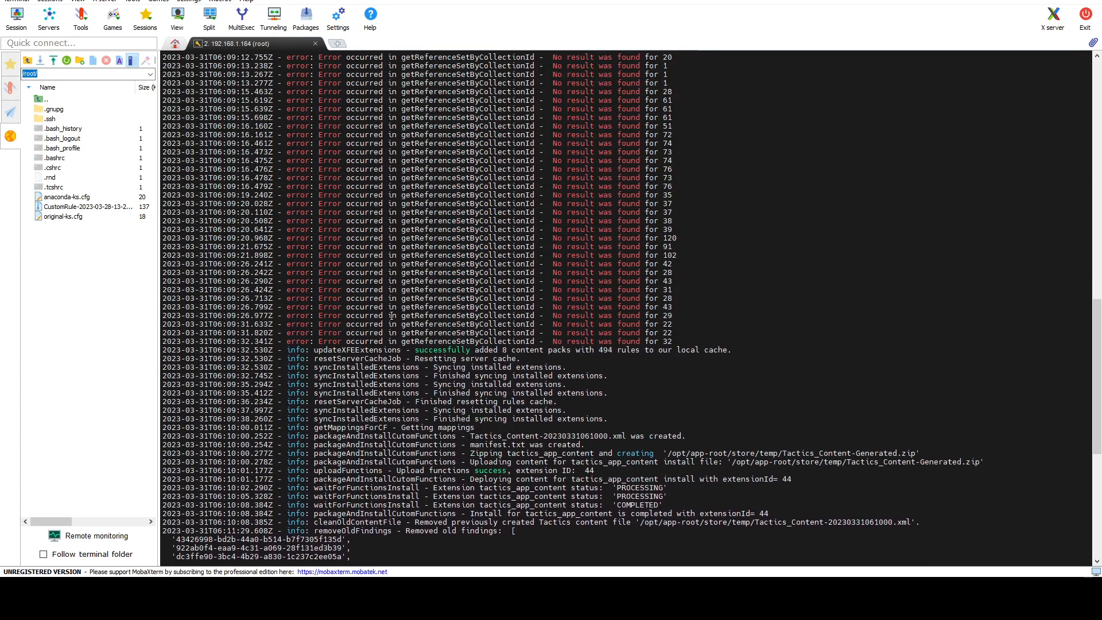
pyautogui.scroll(3)
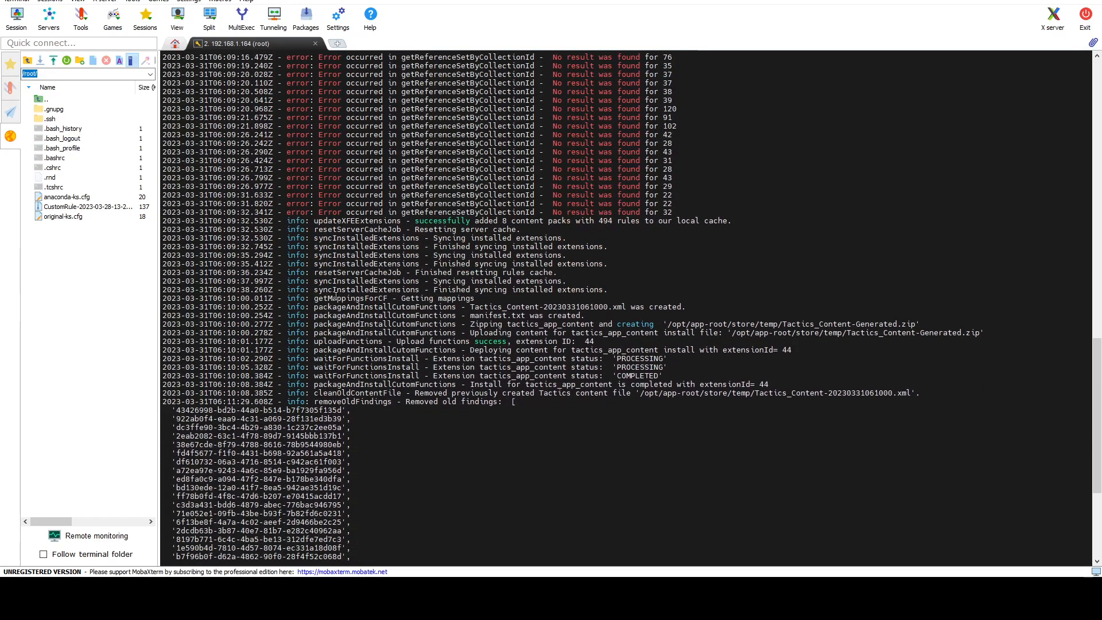
pyautogui.scroll(-3)
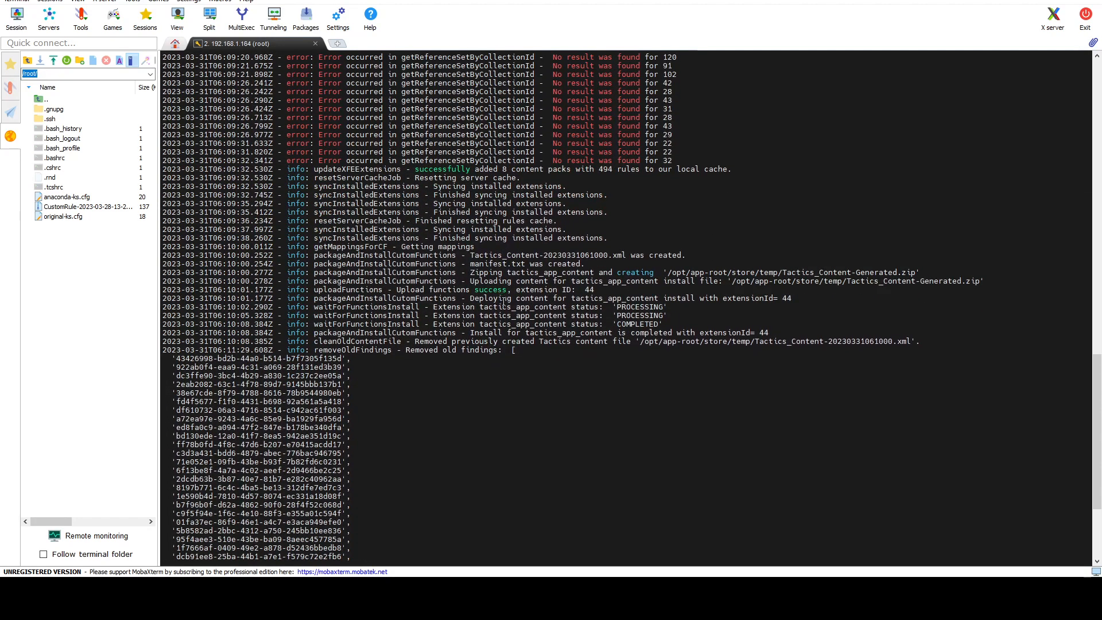
pyautogui.scroll(-3)
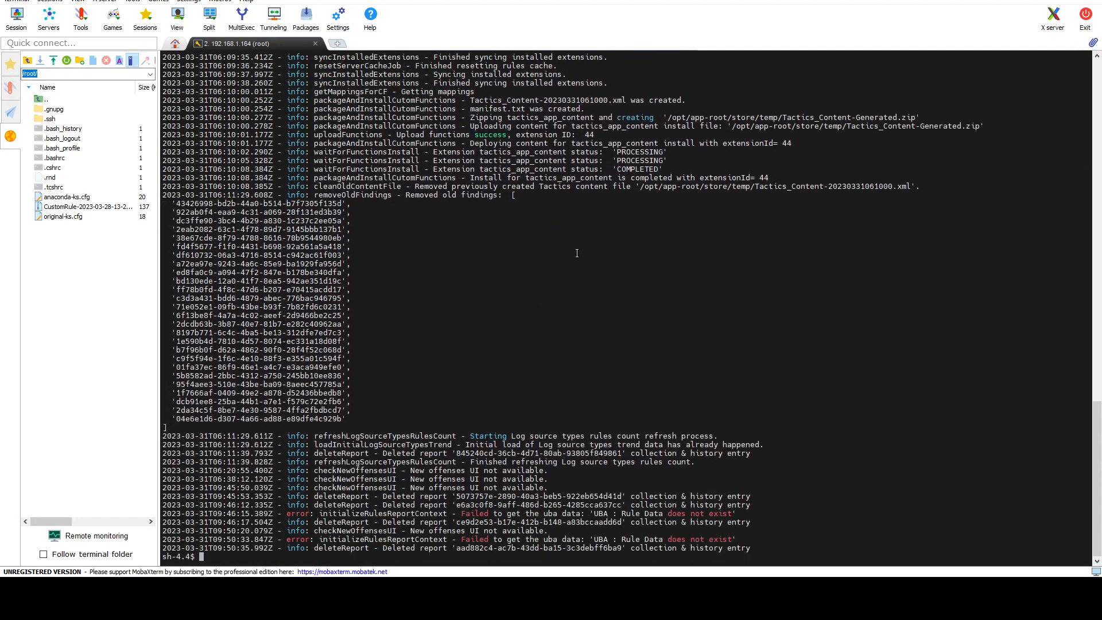
pyautogui.scroll(-3)
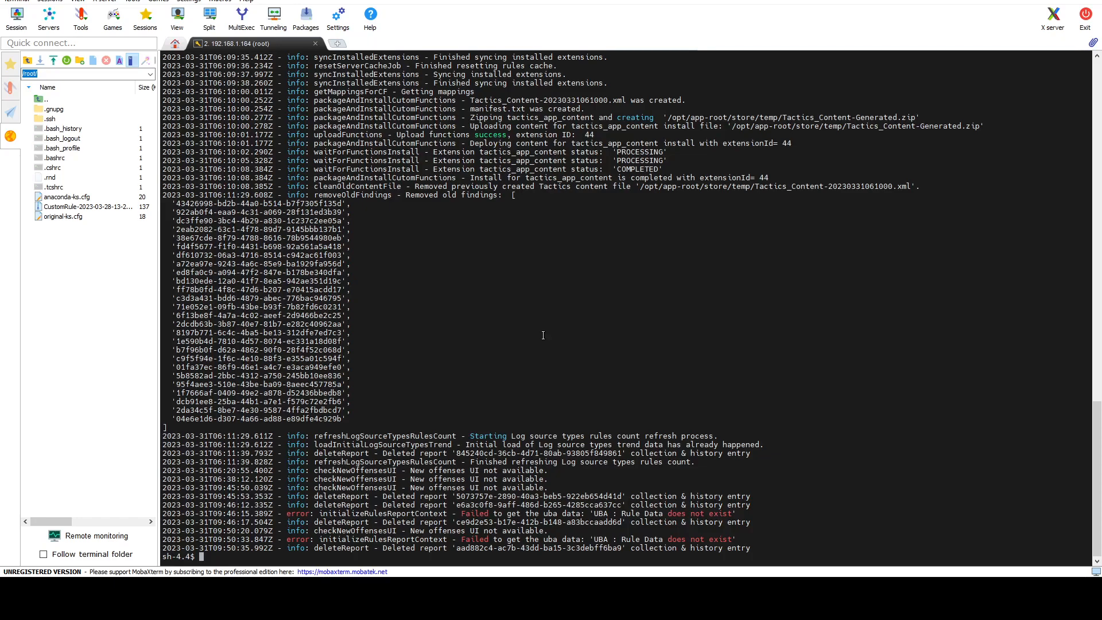
pyautogui.write('l')
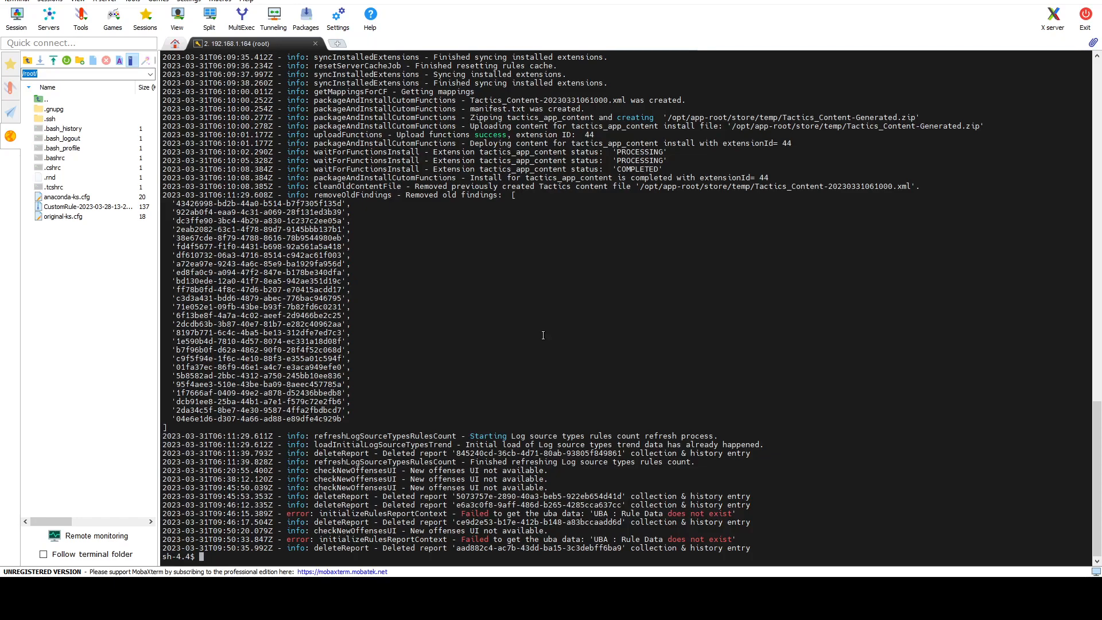
pyautogui.write('ls')
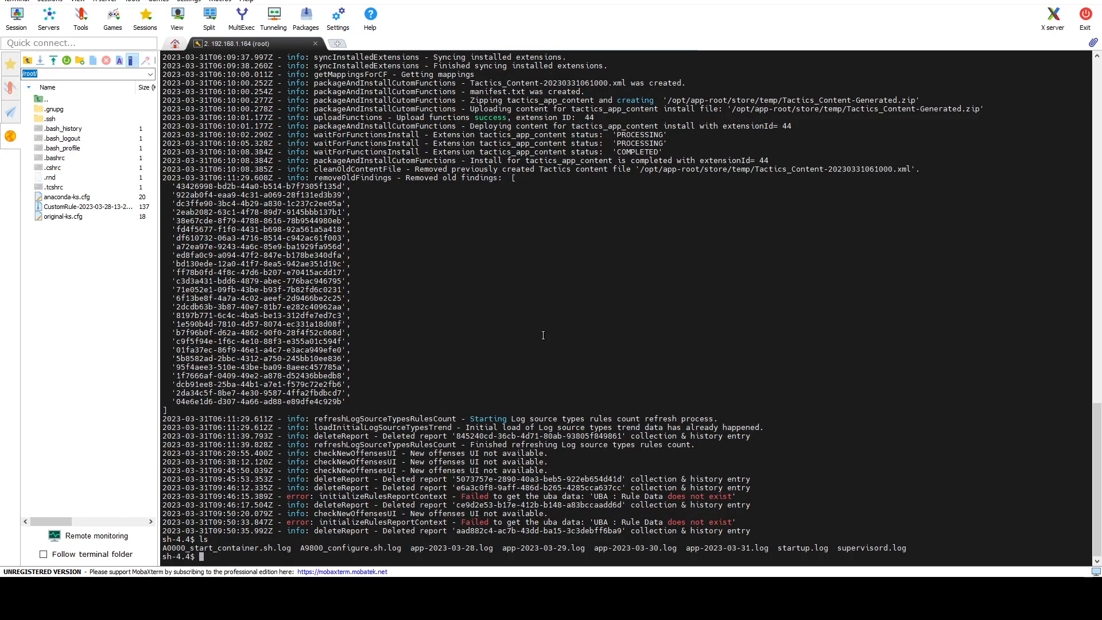
# Step: List running containers with docker ps and copy the 1101 container ID 157fd79673e1
pyautogui.write('docker cp')
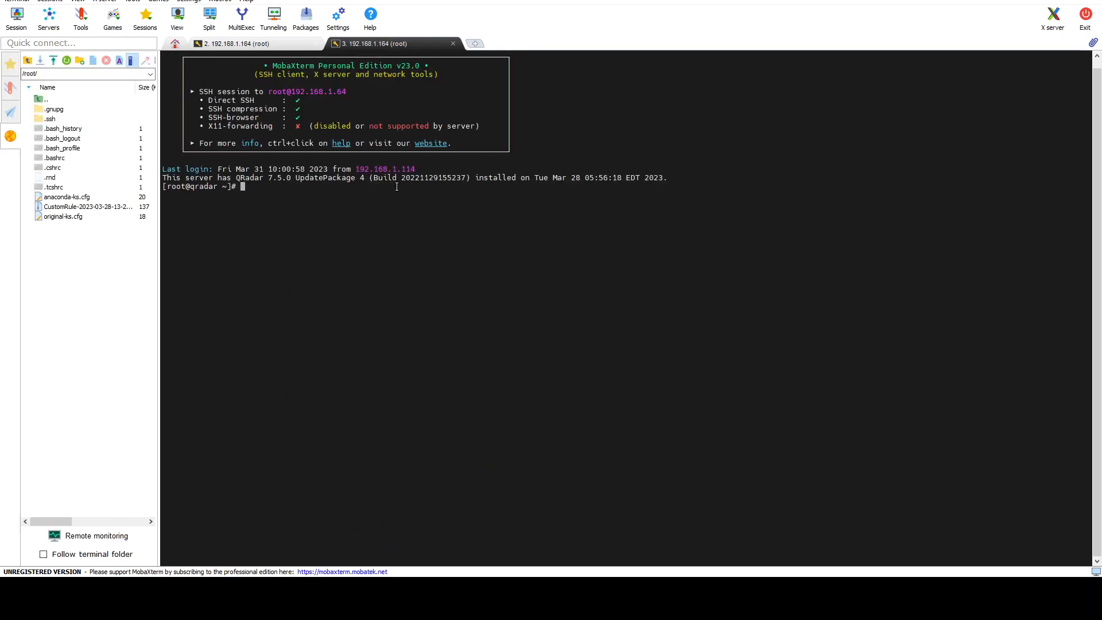
pyautogui.write('docker ps')
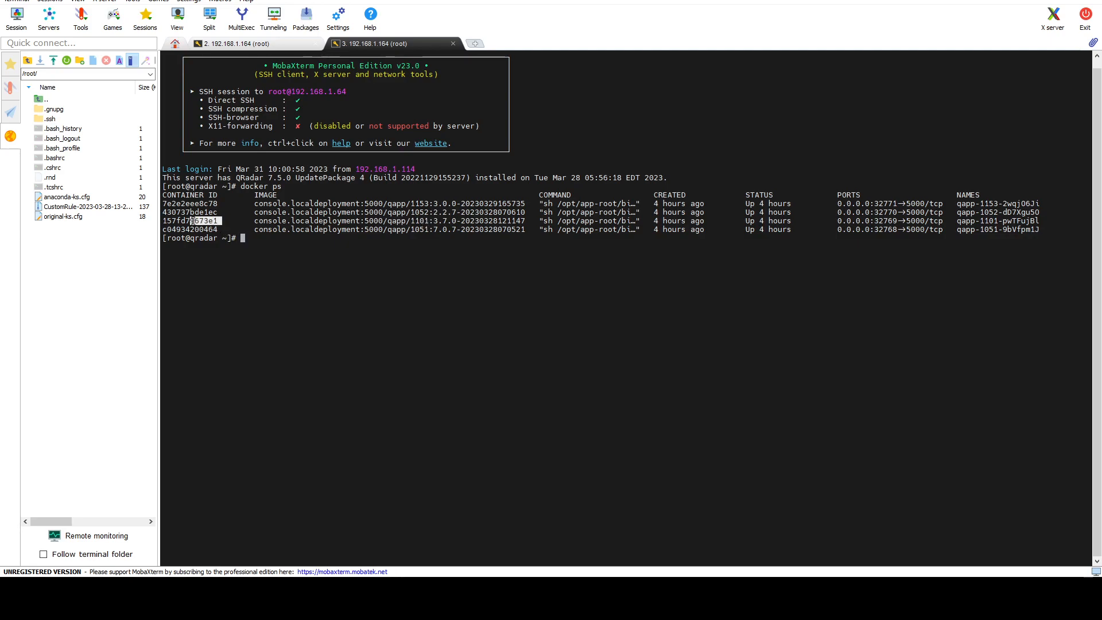
pyautogui.doubleClick(190, 221)
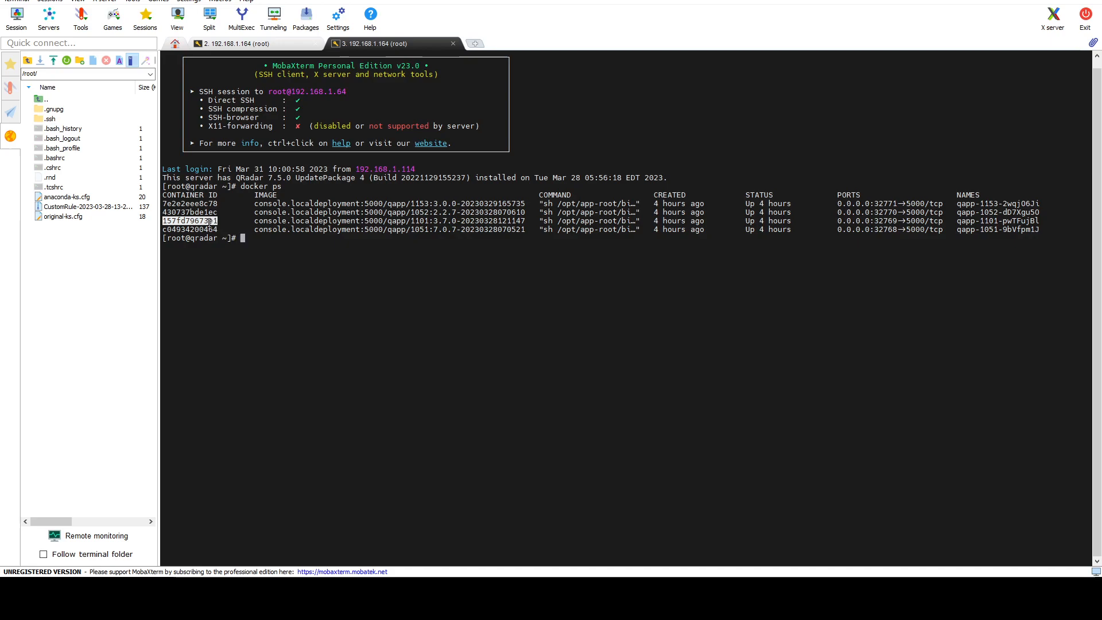
pyautogui.write('157fd79673e1')
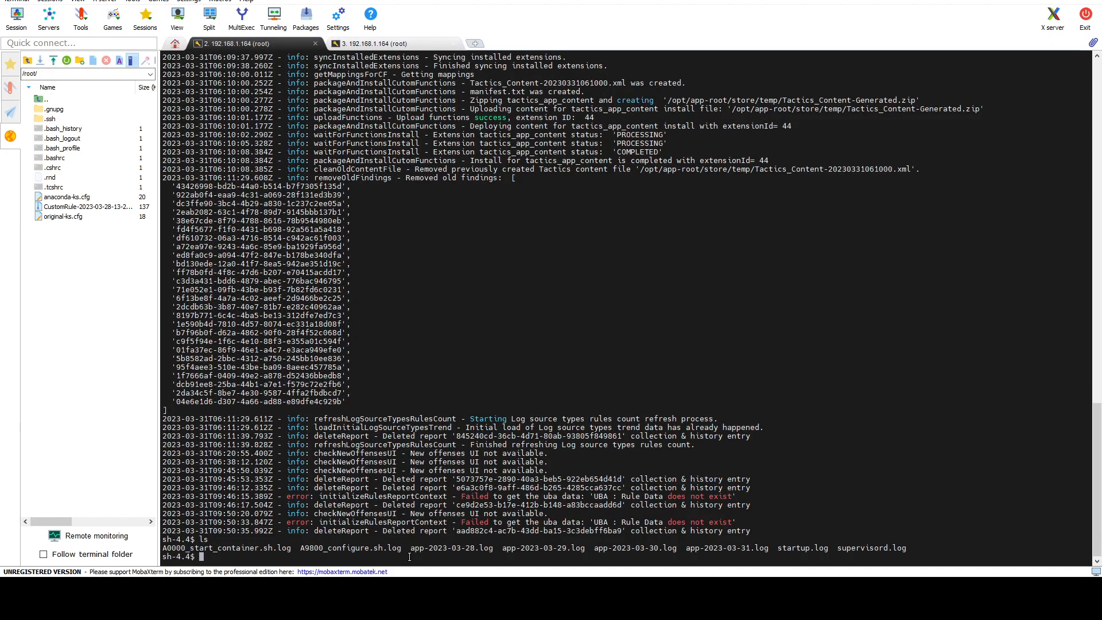
# Step: Run docker cp 157fd79673e1:app-2023-03-31.log /root/ in the container, getting 'docker: command not found'
pyautogui.write('d')
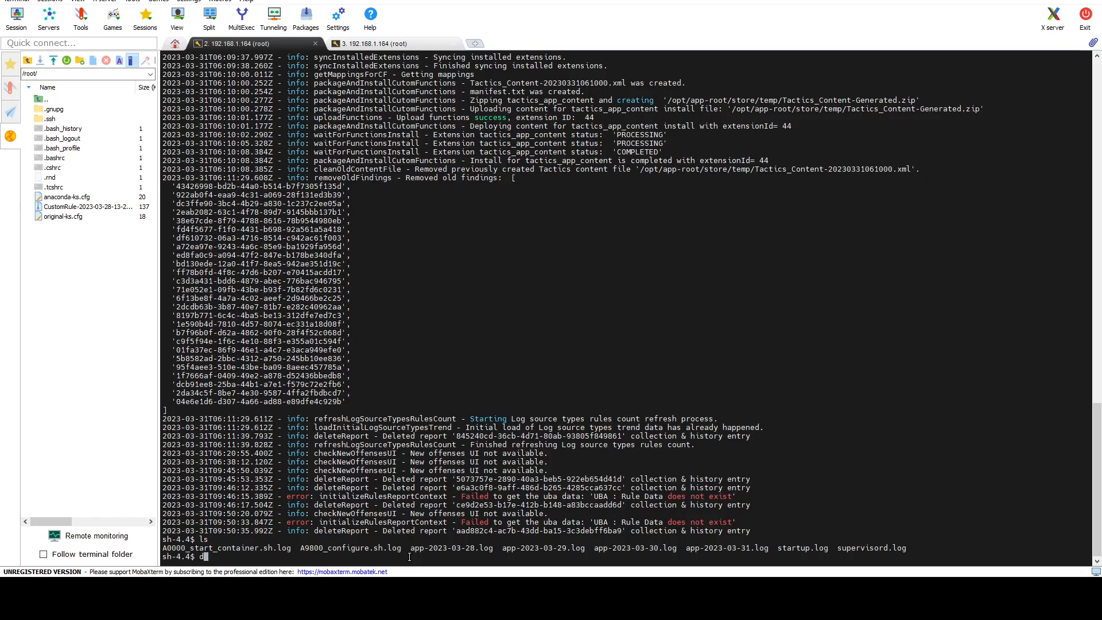
pyautogui.write('ocker cp')
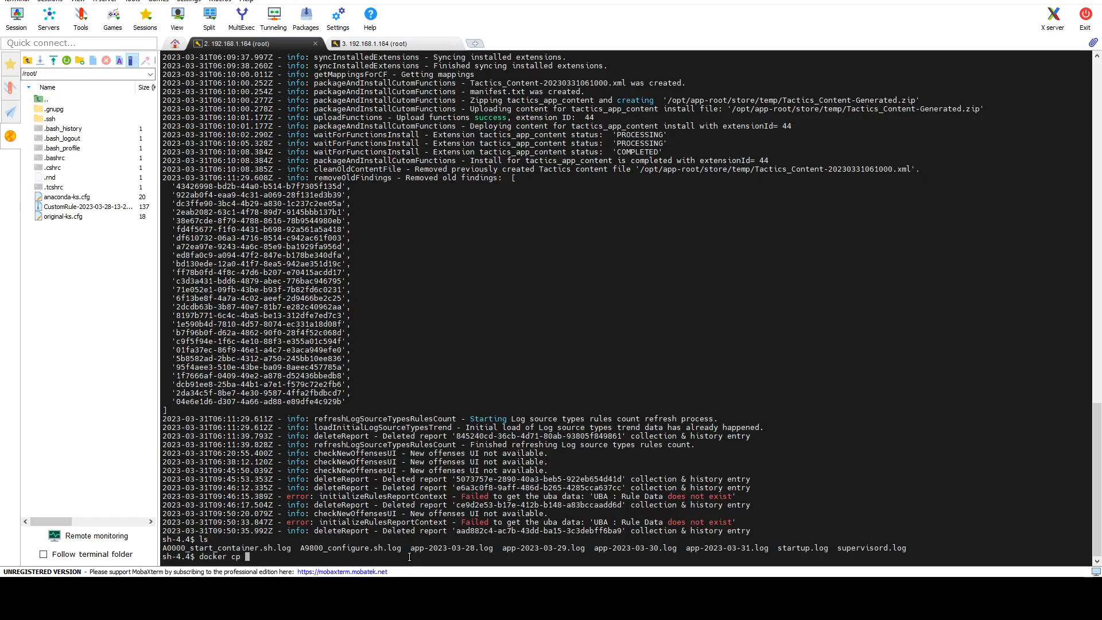
pyautogui.write('157fd79673e1')
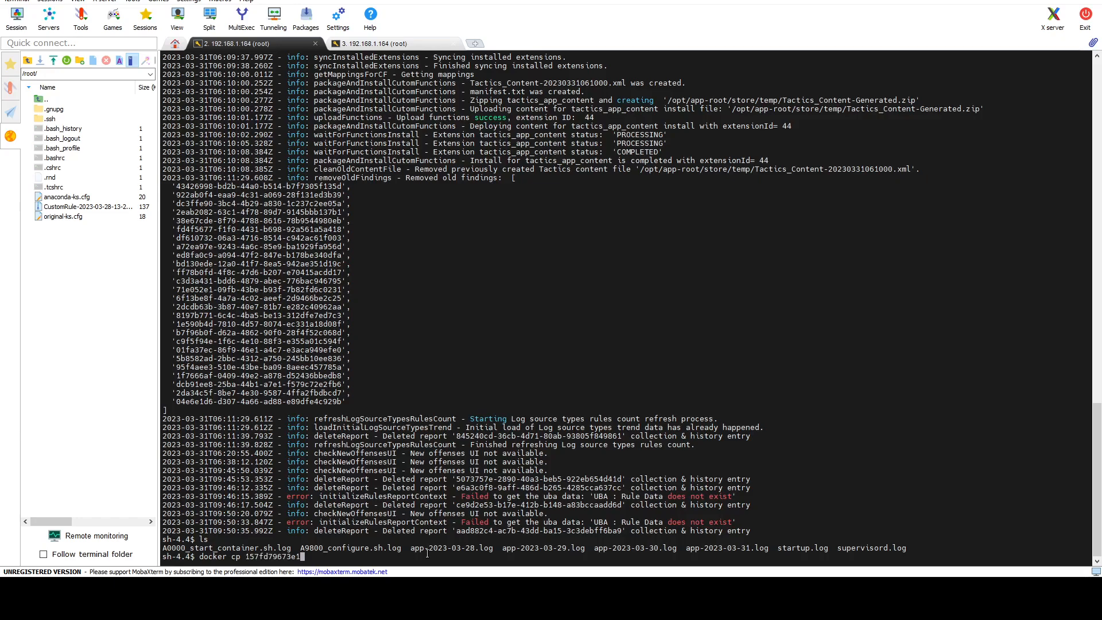
pyautogui.write(':')
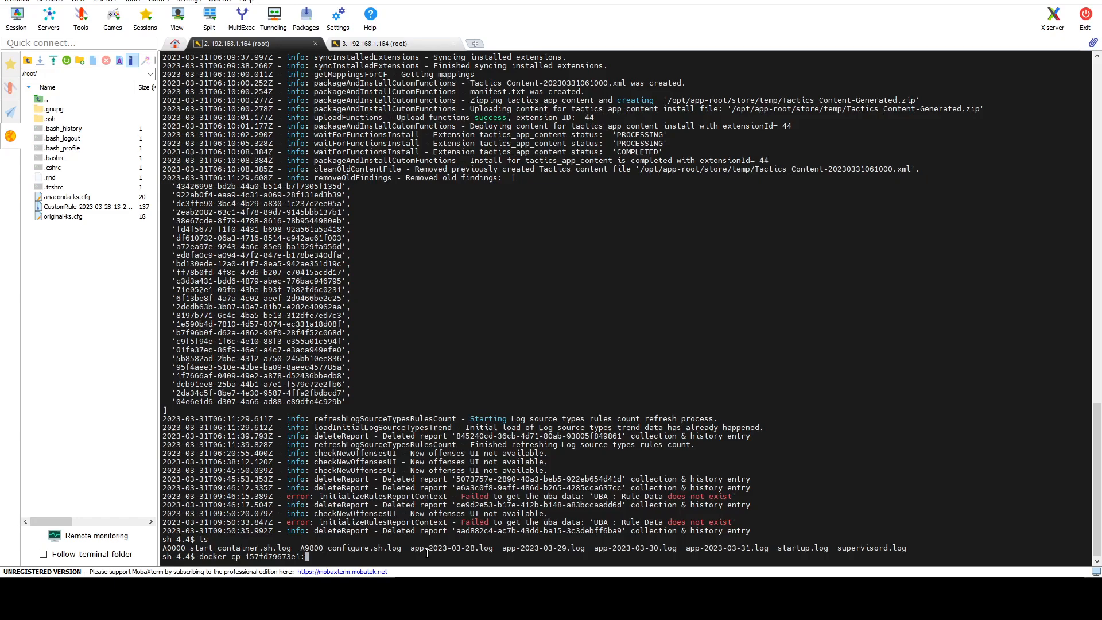
pyautogui.write('app-2023-03-')
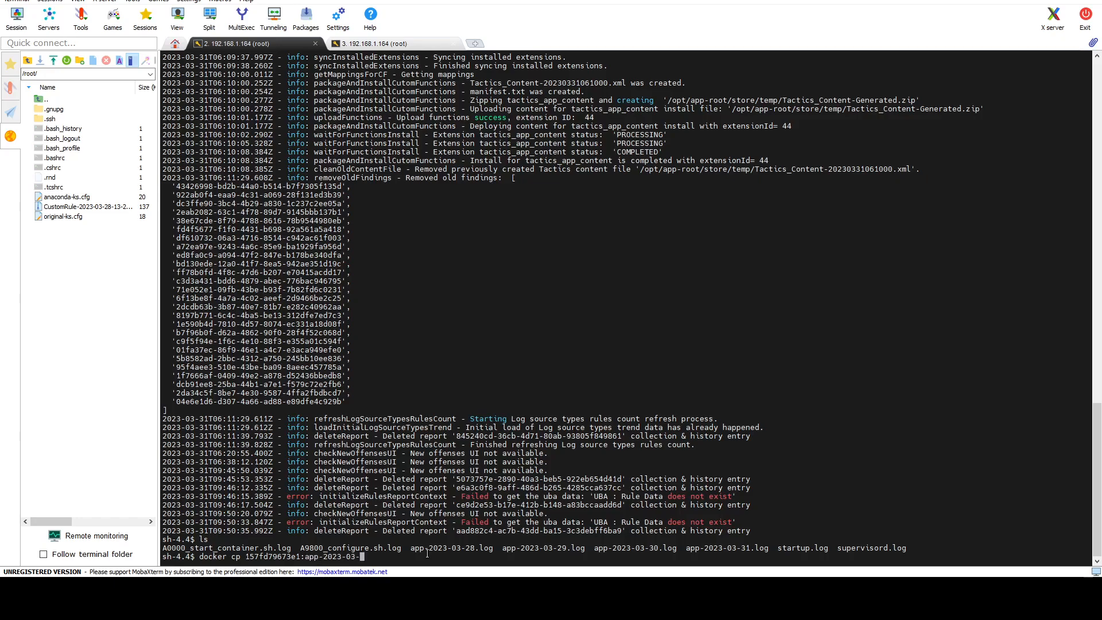
pyautogui.write('31.log')
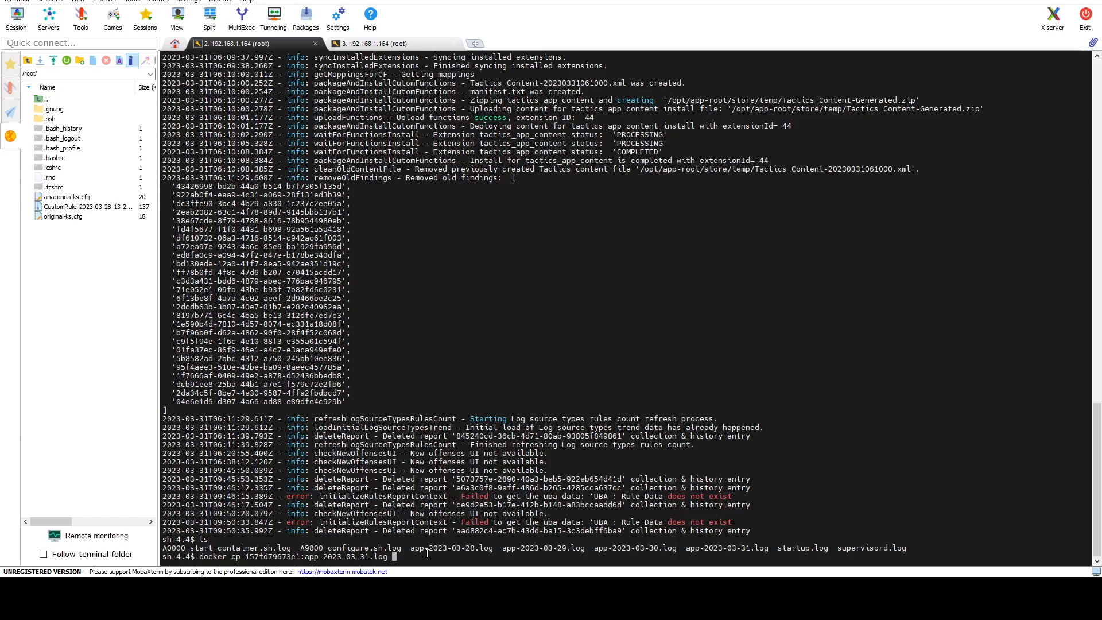
pyautogui.write('/root/')
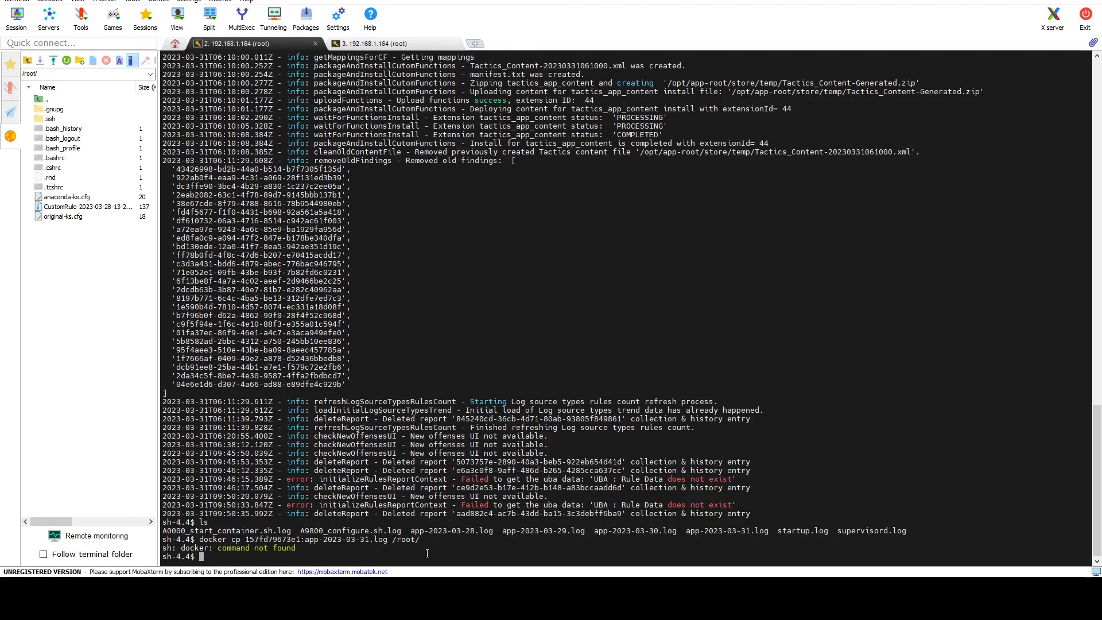
pyautogui.write('docker cp 157fd79673e1:app-2023-03-31.log /root/')
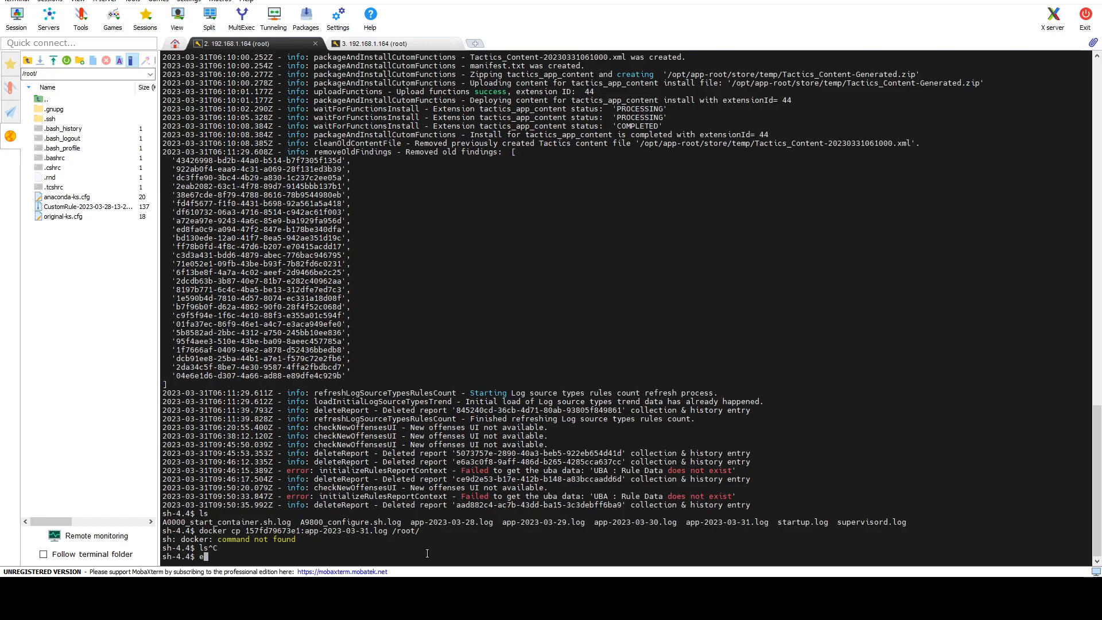
# Step: Exit the container, then docker cp /opt/app-root/store/log/app-2023-03-31.log from 157fd79673e1 to /root/
pyautogui.write('xit')
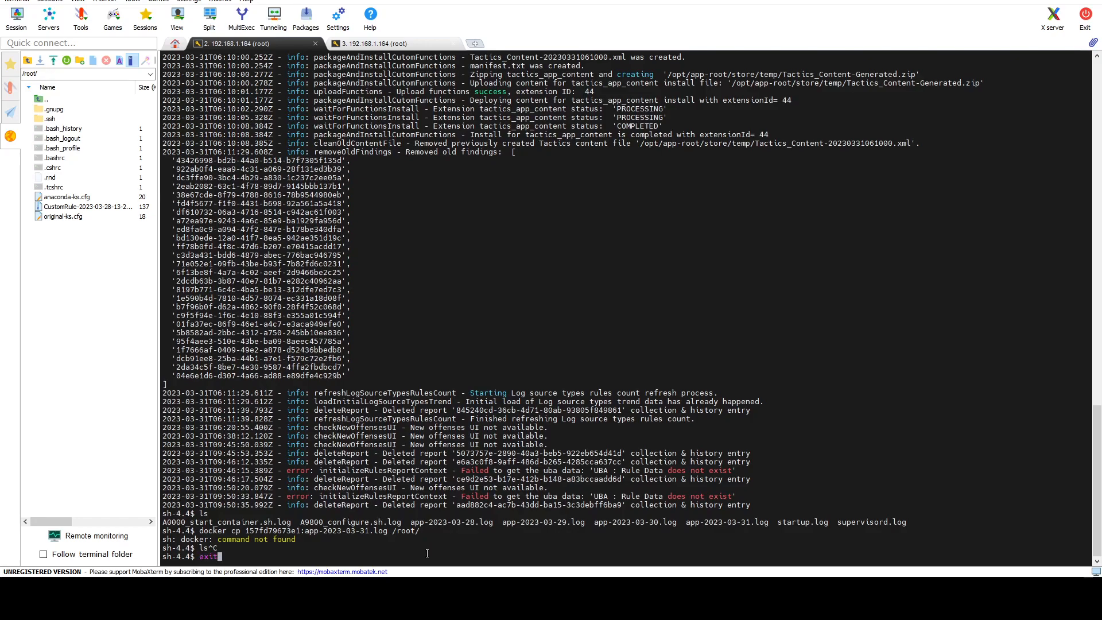
pyautogui.write('/opt/qradar/support/recon connect 1101^C')
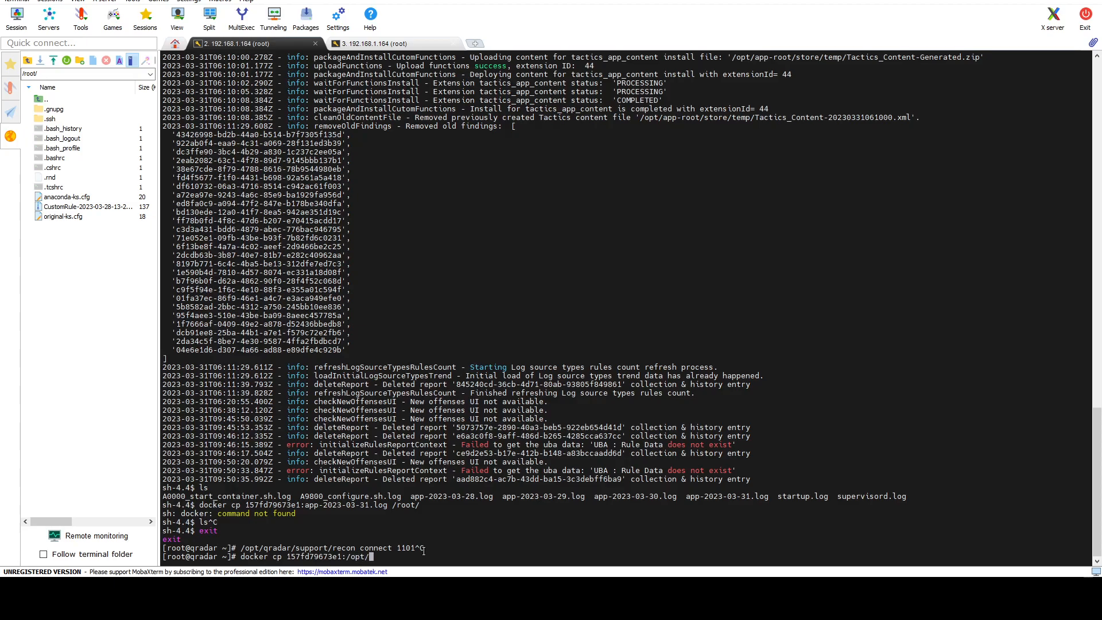
pyautogui.write('app-root/')
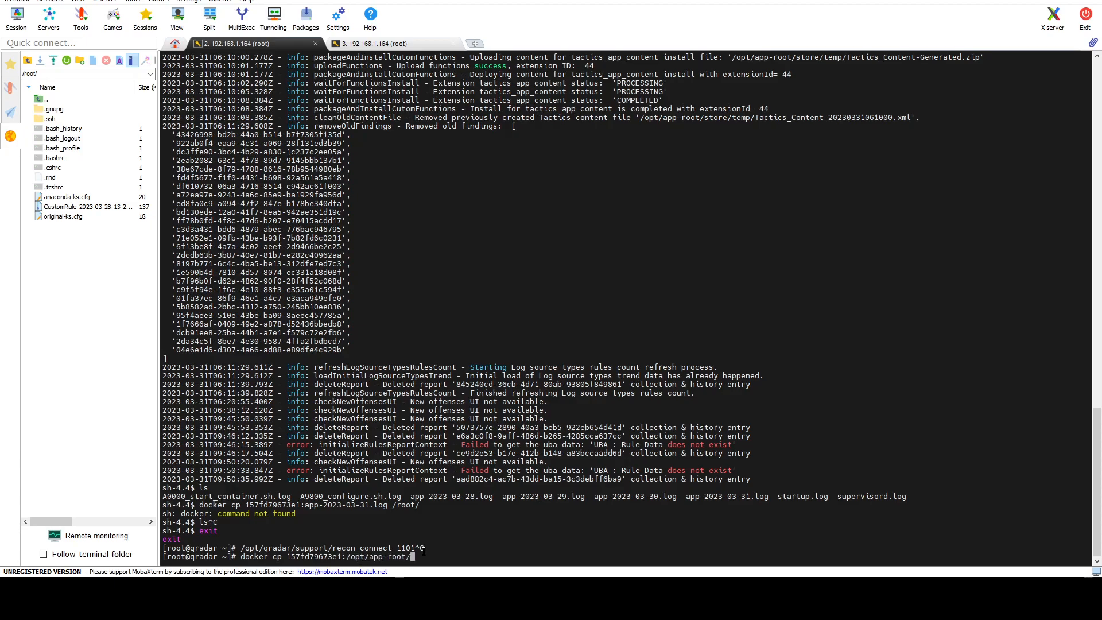
pyautogui.write('store')
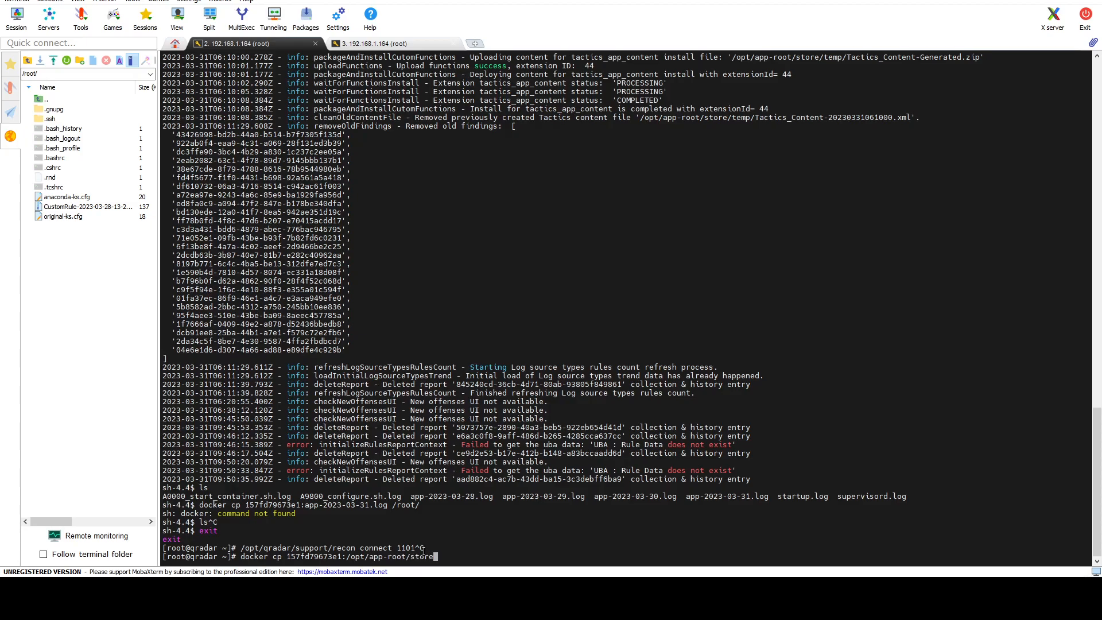
pyautogui.write('log/')
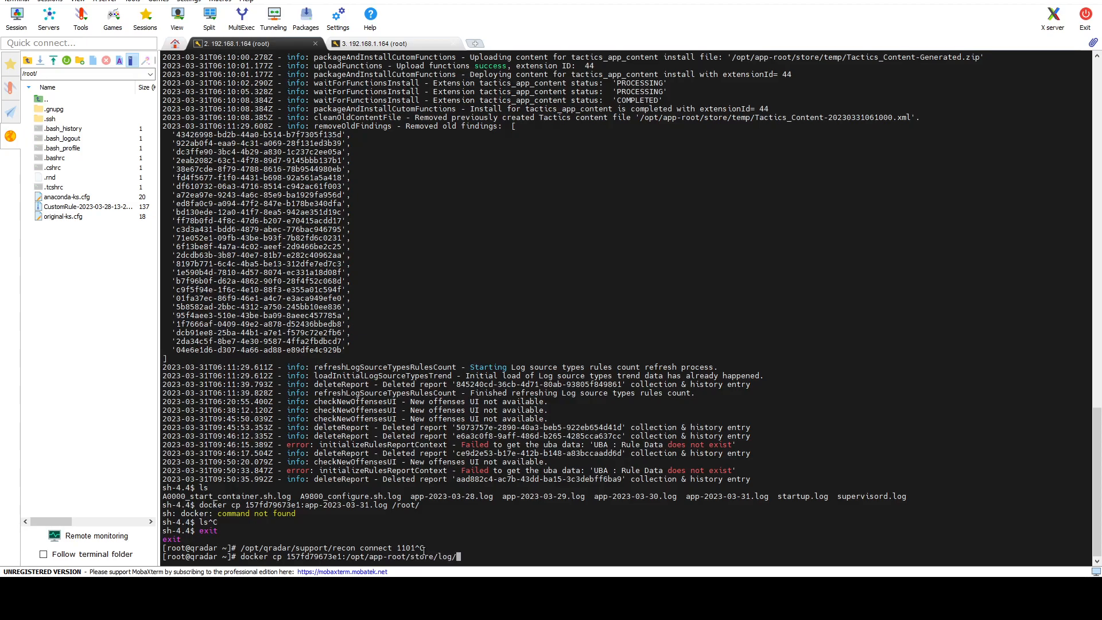
pyautogui.write('app')
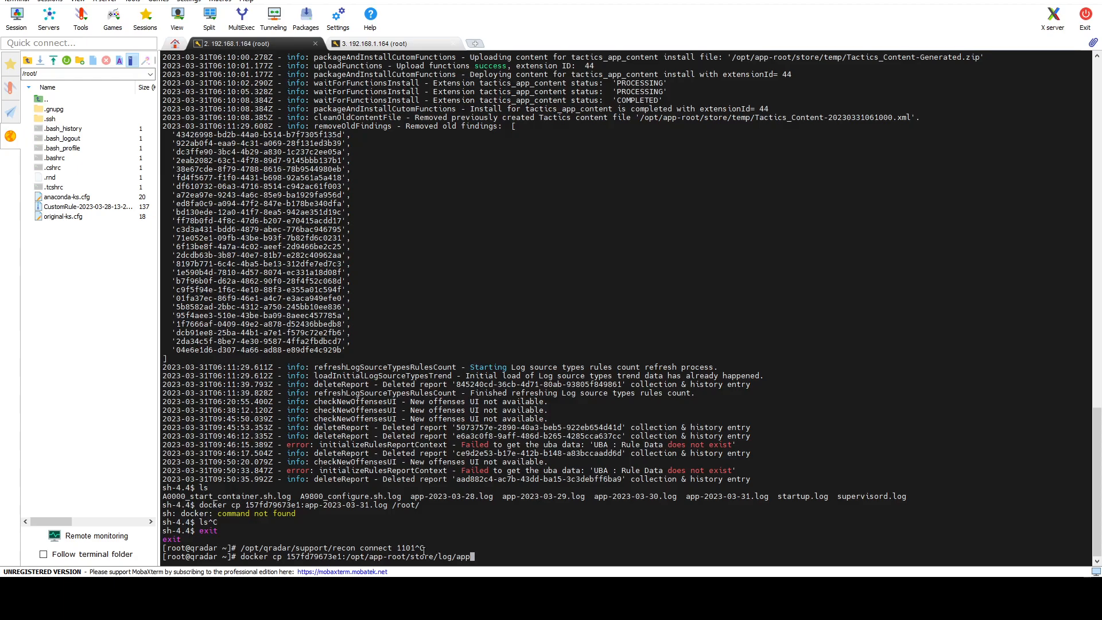
pyautogui.write('2023-01')
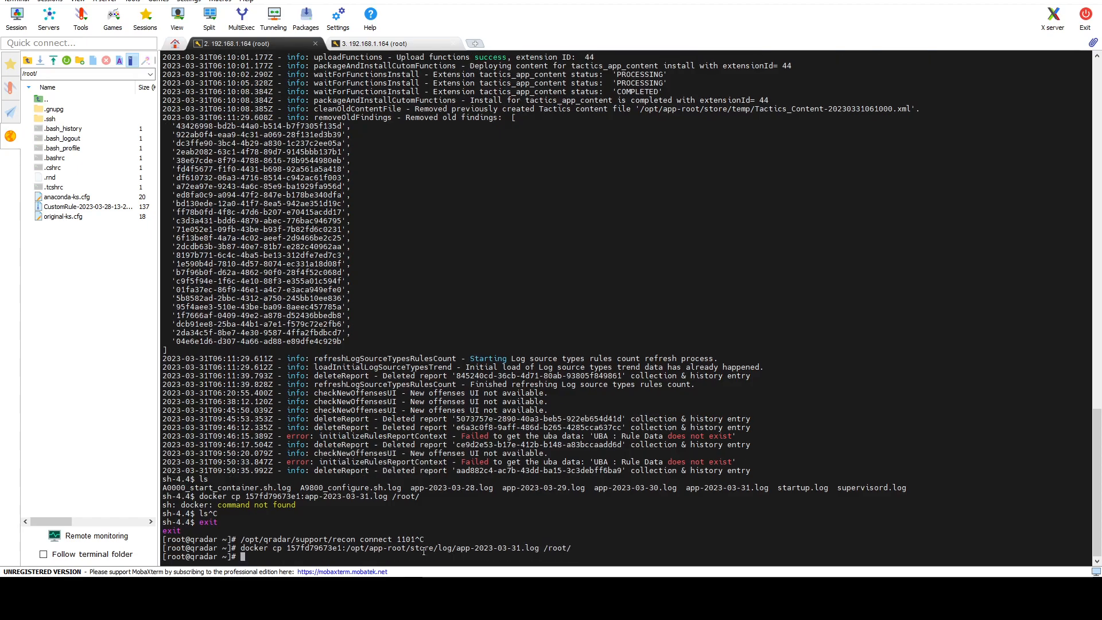
# Step: Refresh the /root/ file list, view app-2023-03-31.log in MobaTextEditor, then close the editor
pyautogui.rightClick(95, 277)
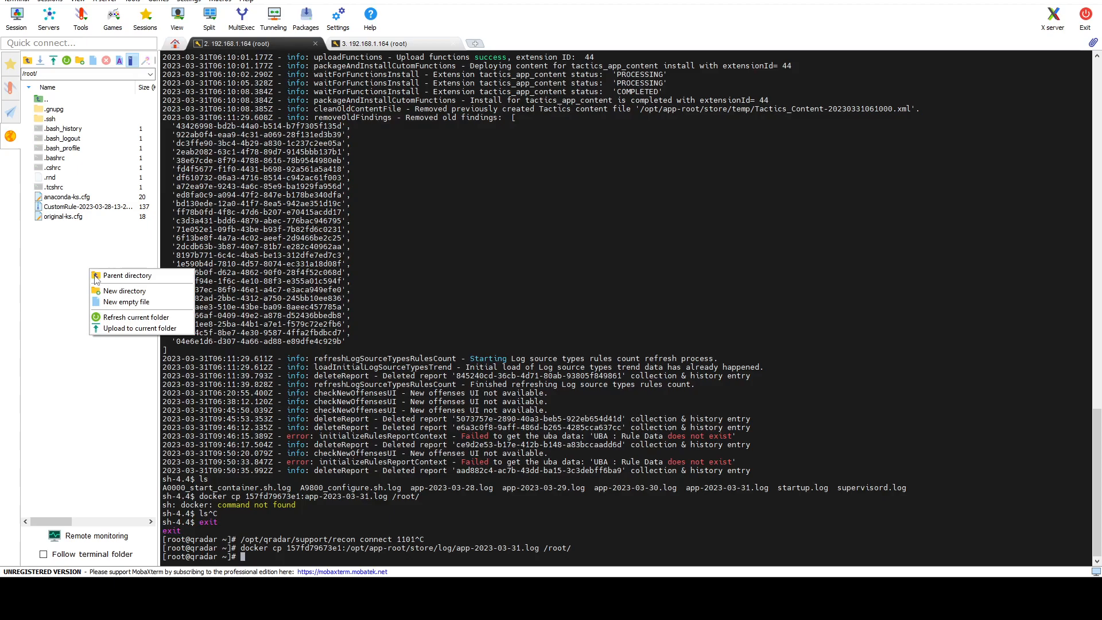
pyautogui.click(137, 316)
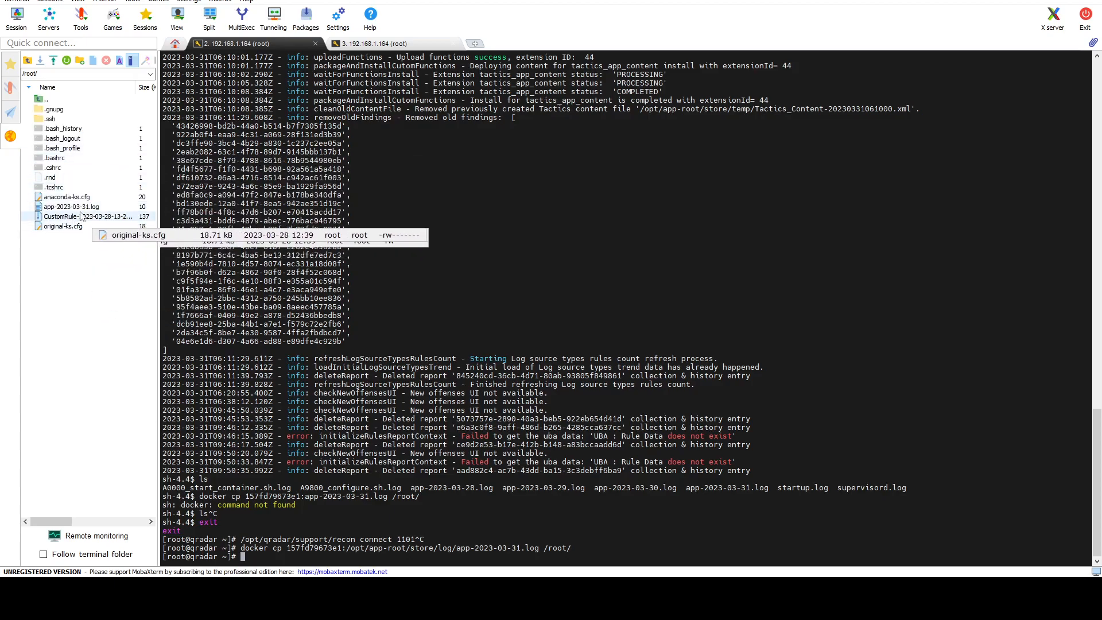
pyautogui.doubleClick(71, 206)
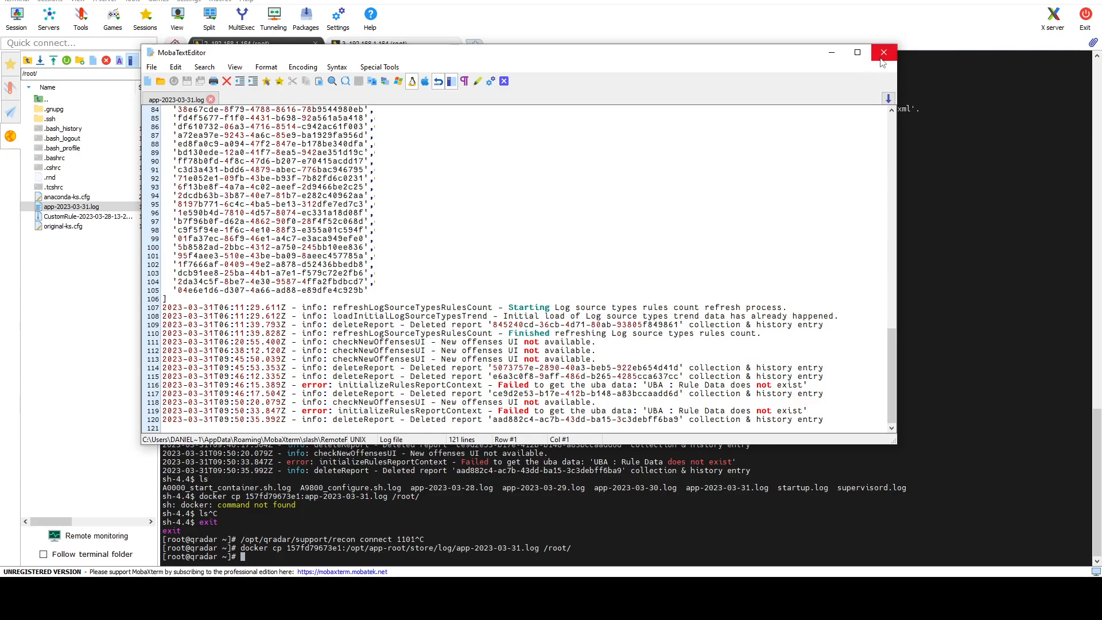
pyautogui.click(883, 53)
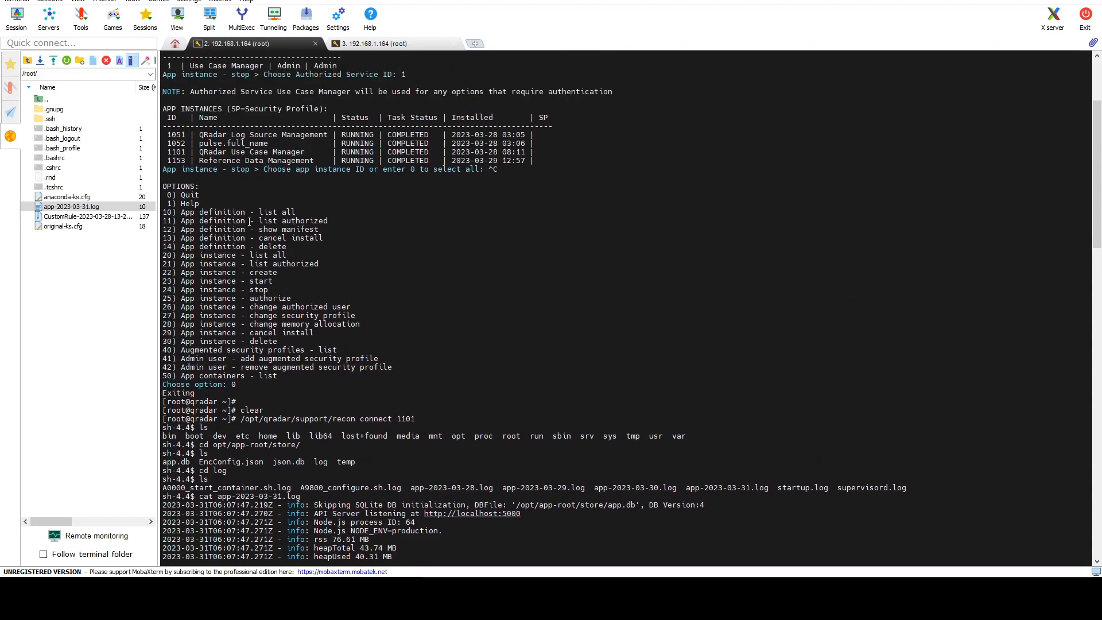
pyautogui.doubleClick(257, 281)
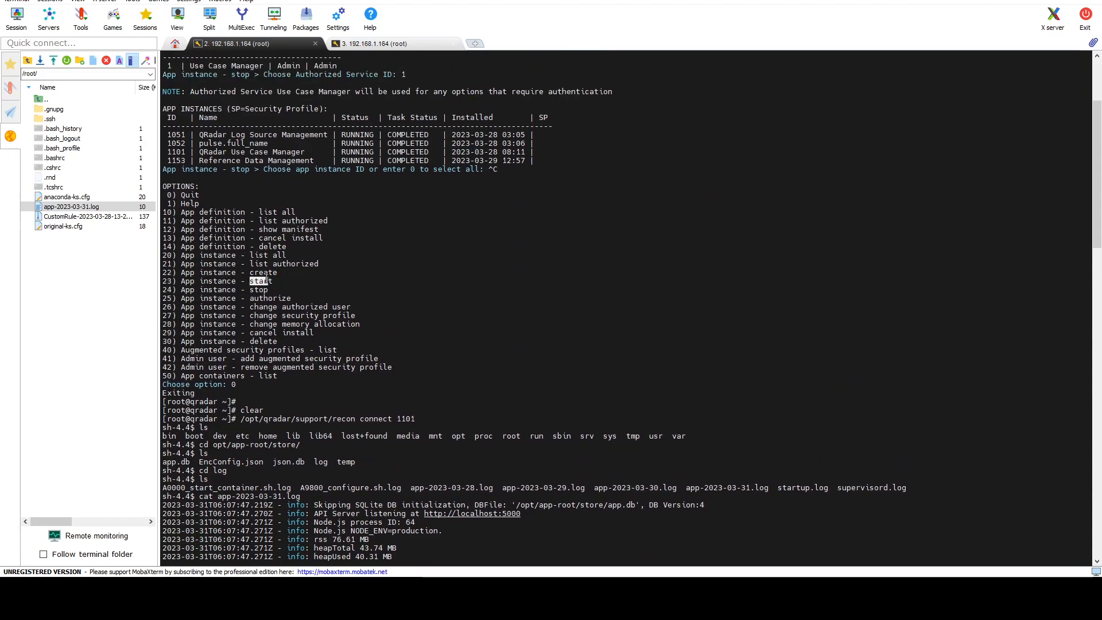